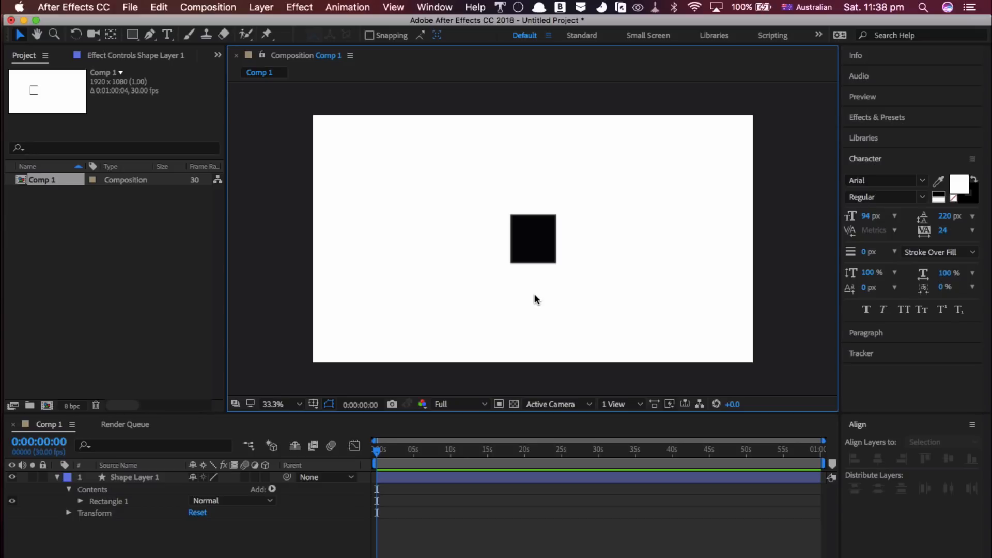
mouse_move(552, 381)
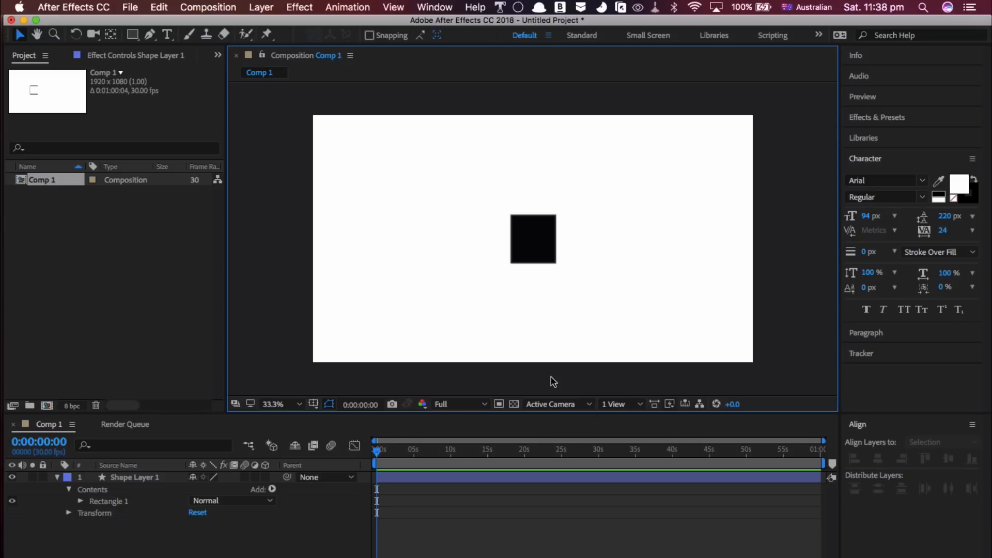
mouse_move(550, 389)
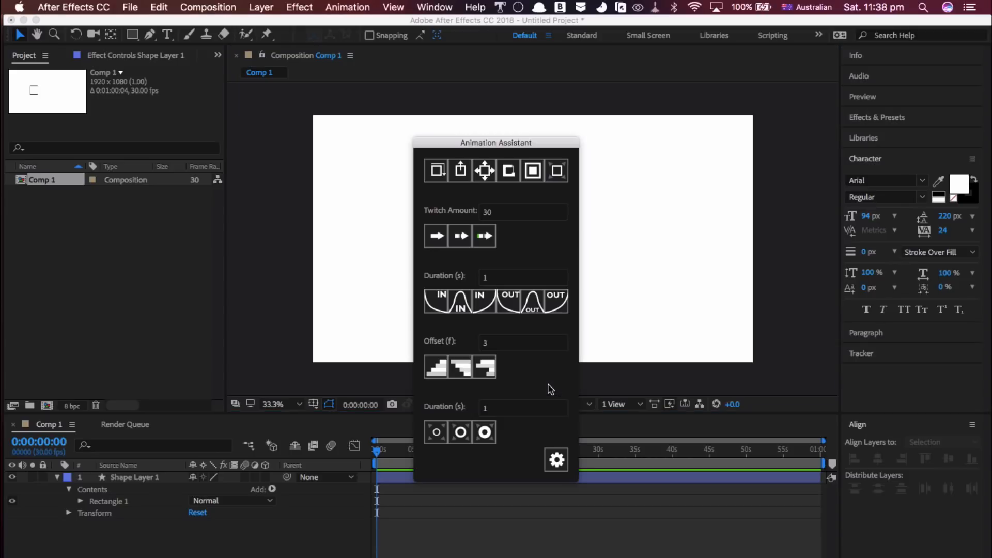
mouse_move(305, 428)
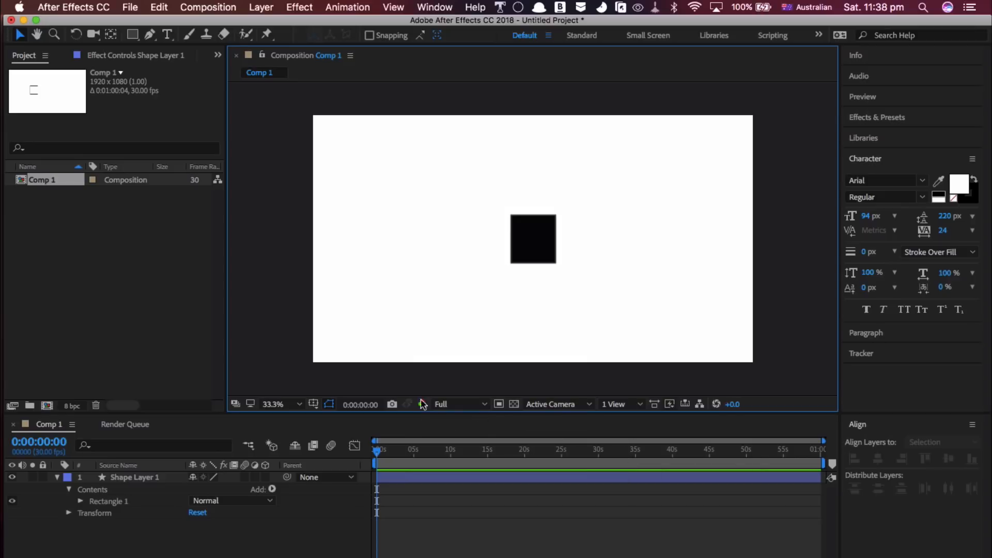
mouse_move(419, 389)
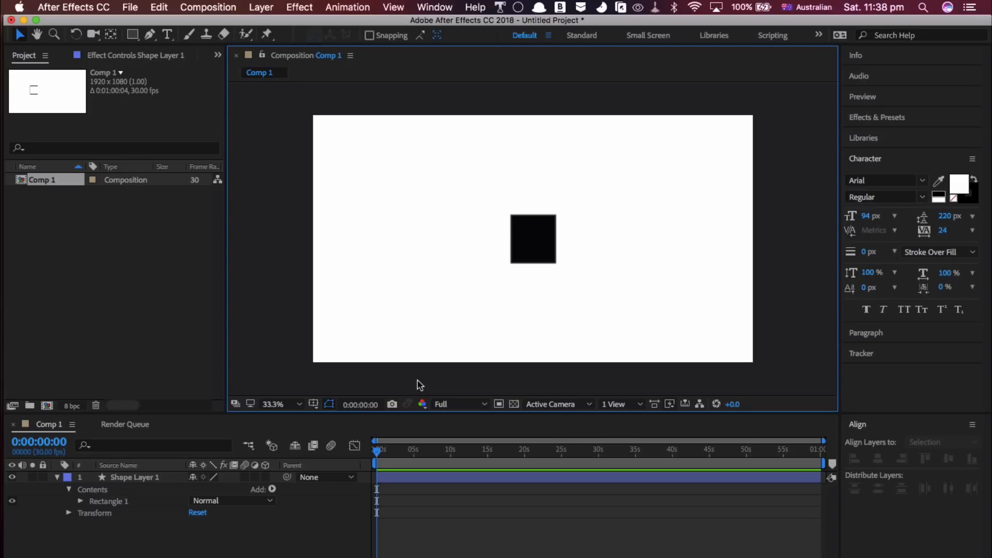
Launch the Splurt.jsx script panel from the Window menu
click(433, 7)
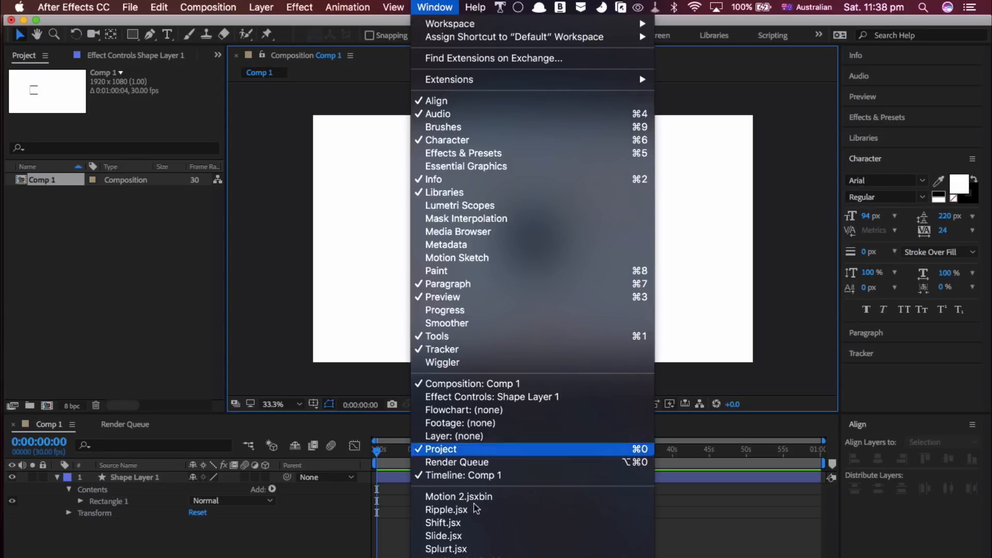
click(445, 548)
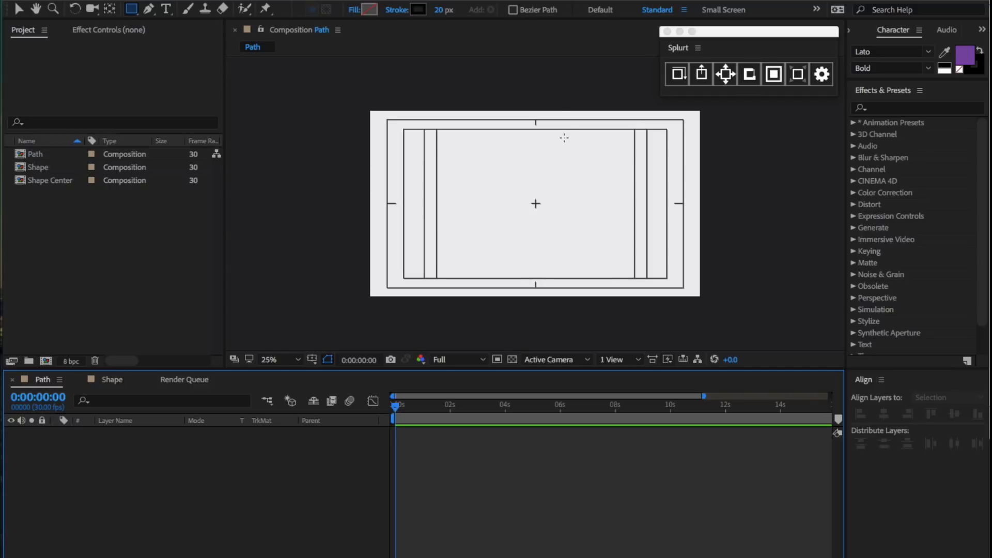
Draw a vertical line with the Pen tool, apply the Splurt burst, then move to the Shape comp
click(677, 74)
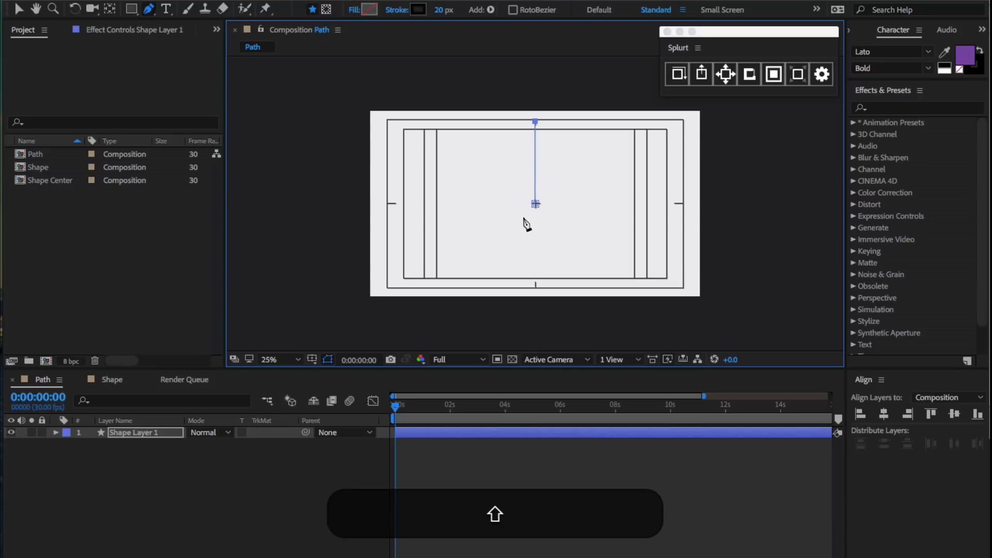
click(676, 74)
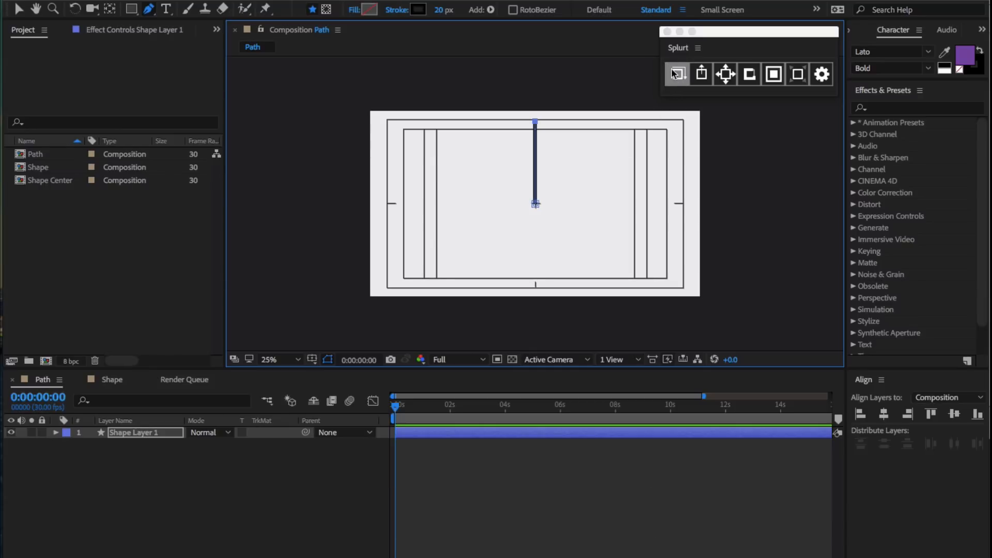
click(676, 73)
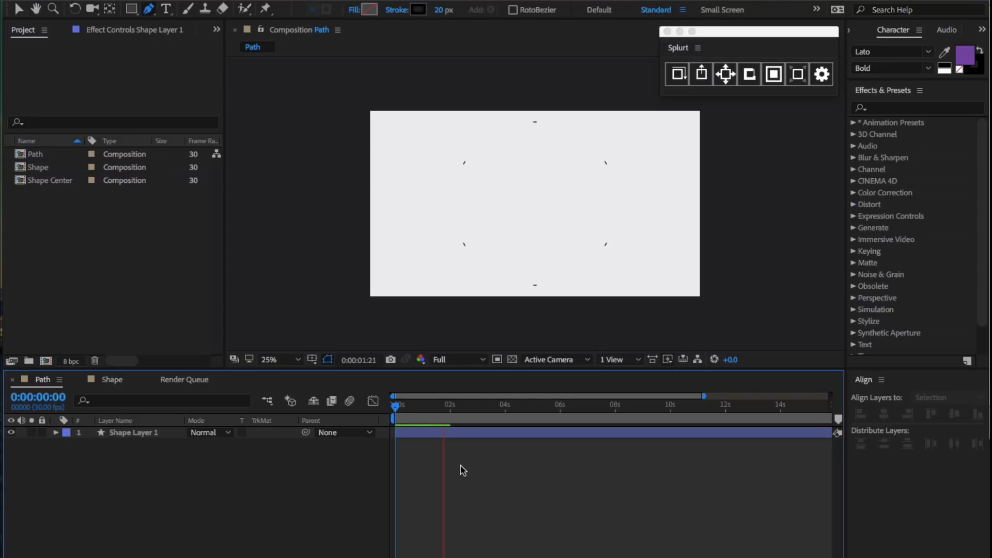
click(440, 405)
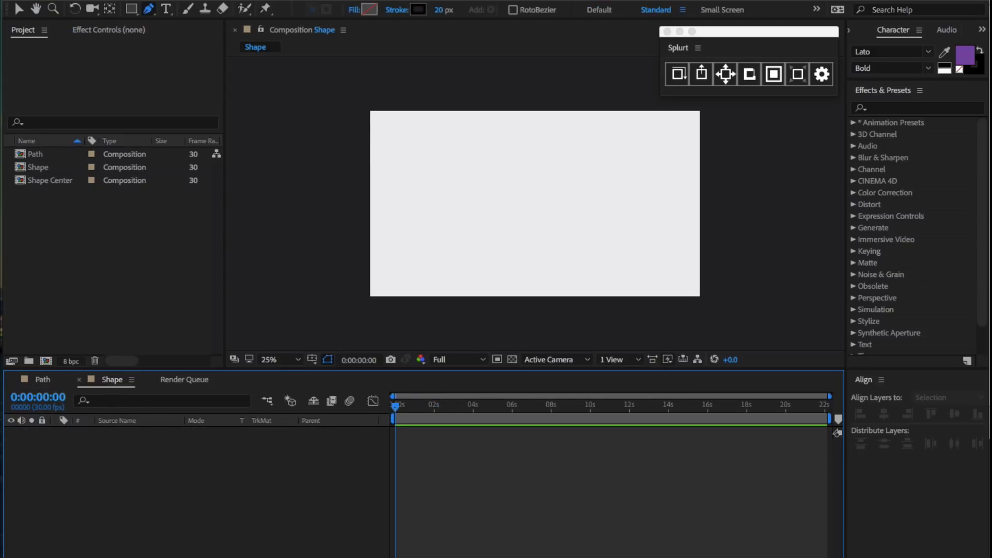
Draw a small square in the upper-left and review the Splurt gear settings
drag(442, 148, 481, 183)
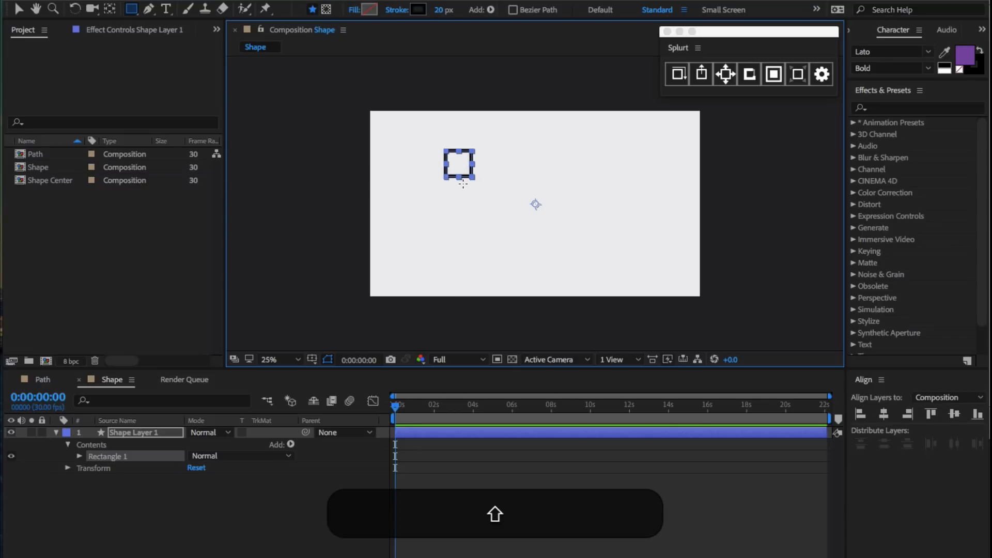
click(677, 74)
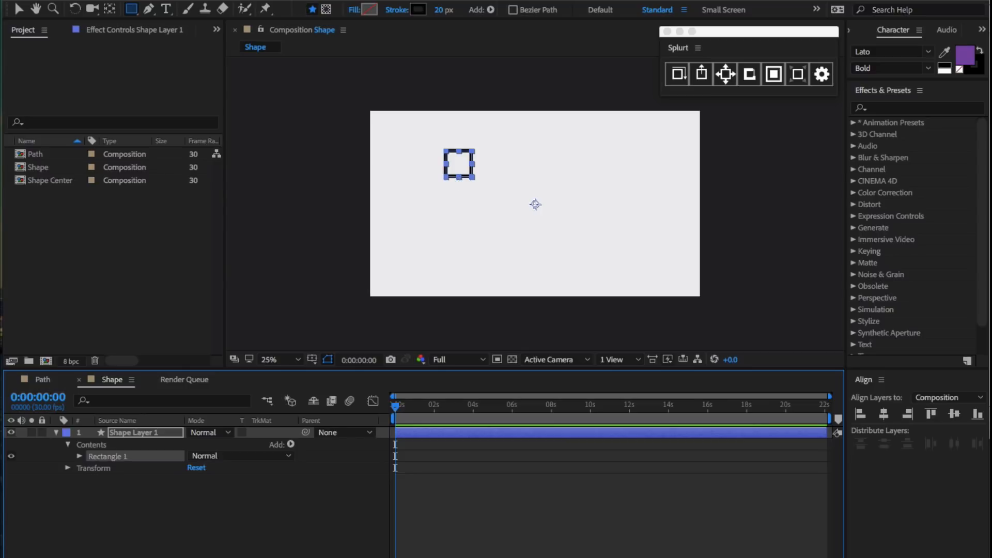
mouse_move(543, 109)
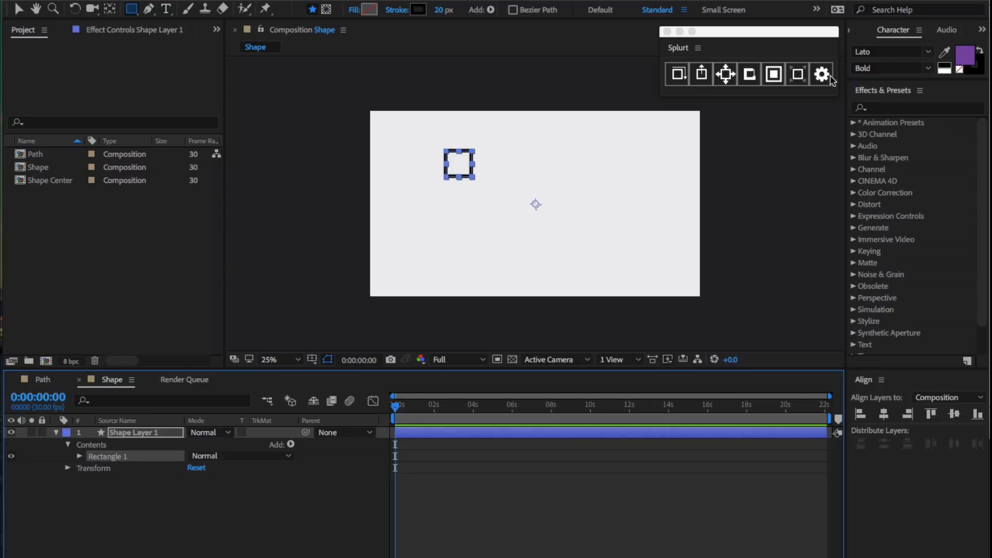
click(820, 73)
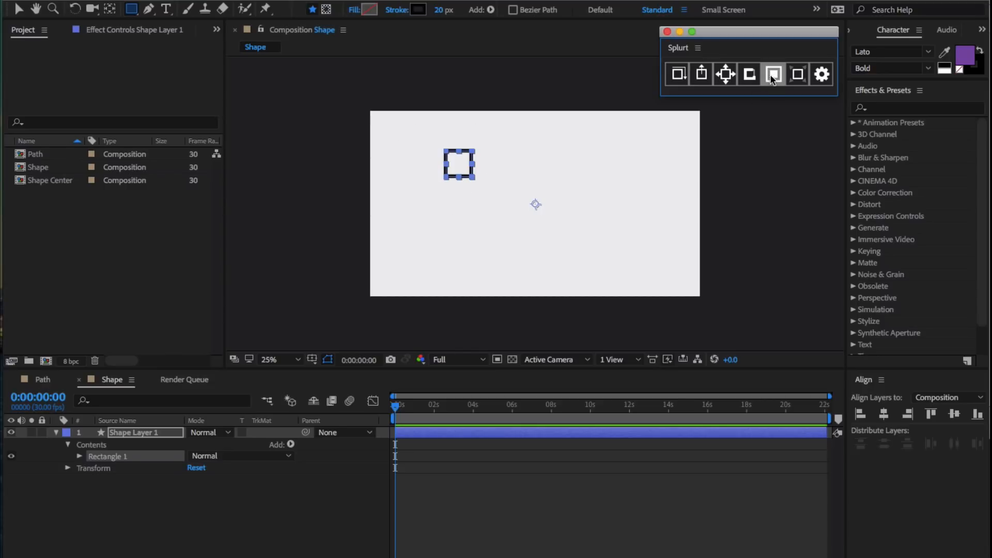
Centre the square with Splurt's anchor button and burst it into seven rotated copies
click(773, 74)
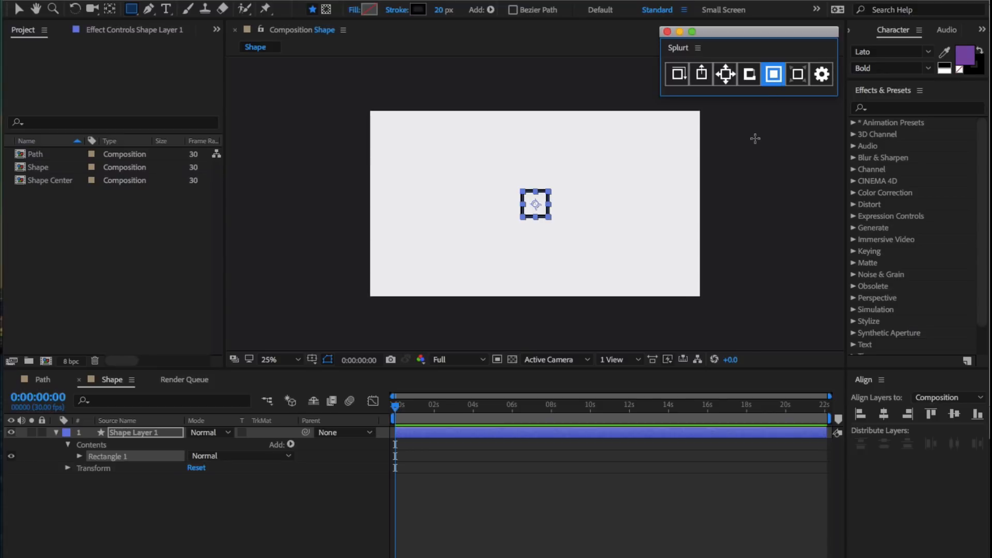
mouse_move(725, 102)
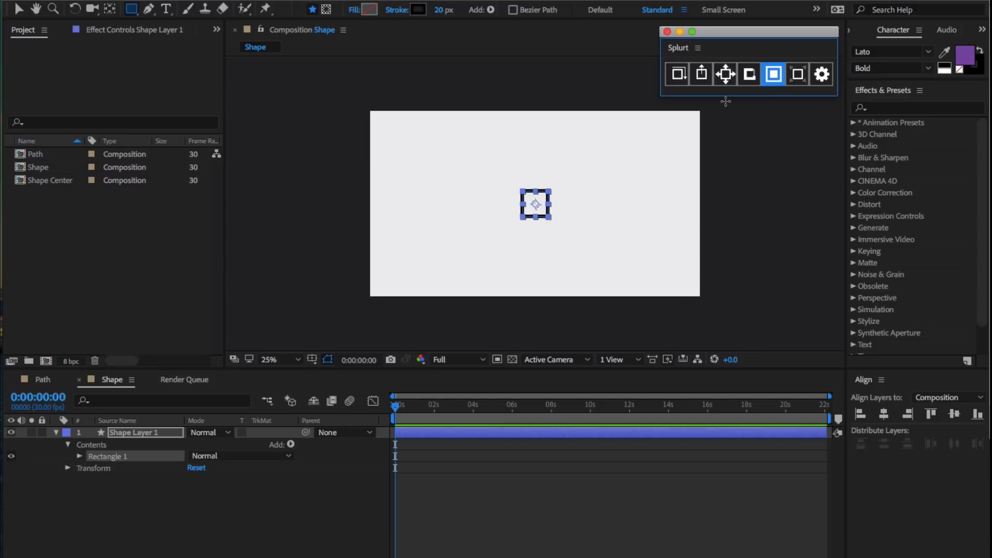
click(701, 73)
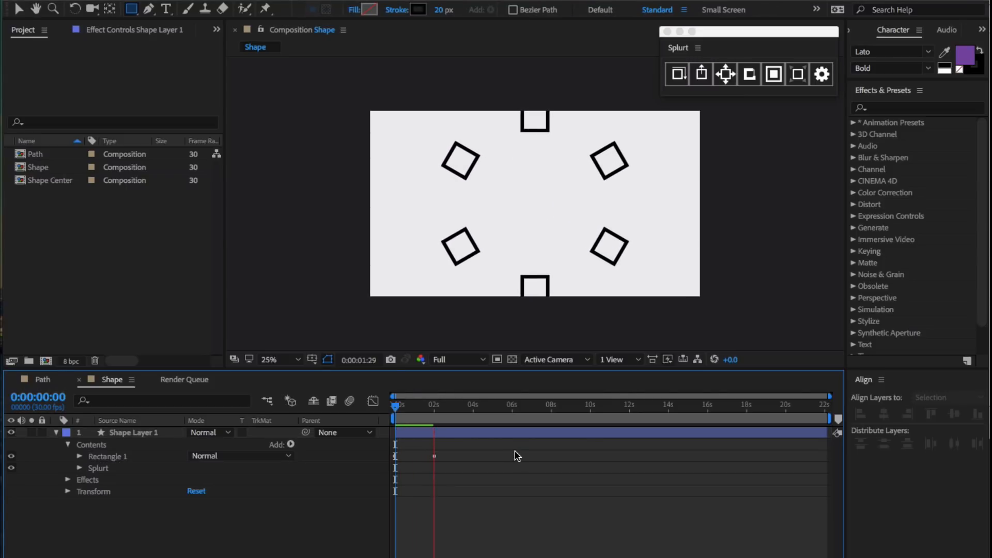
click(436, 405)
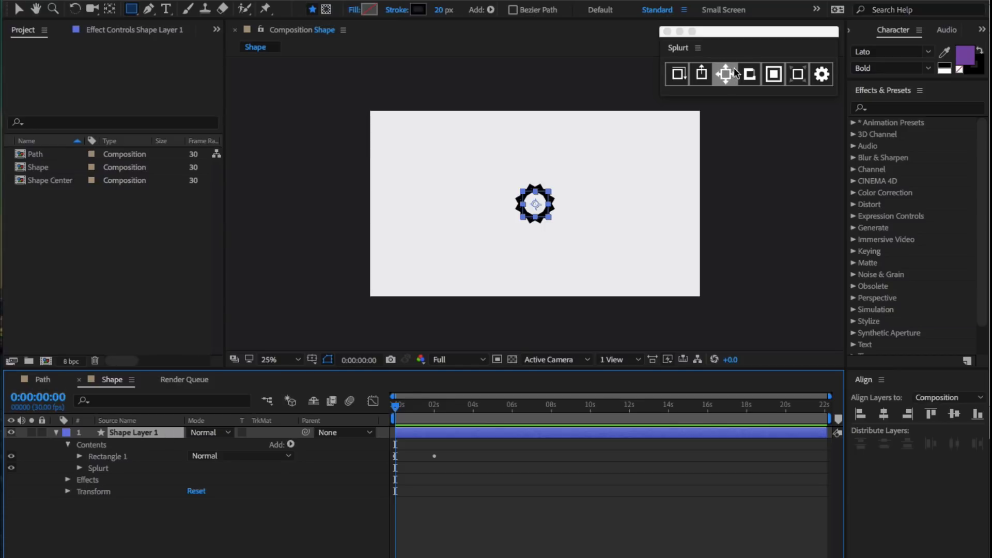
mouse_move(732, 76)
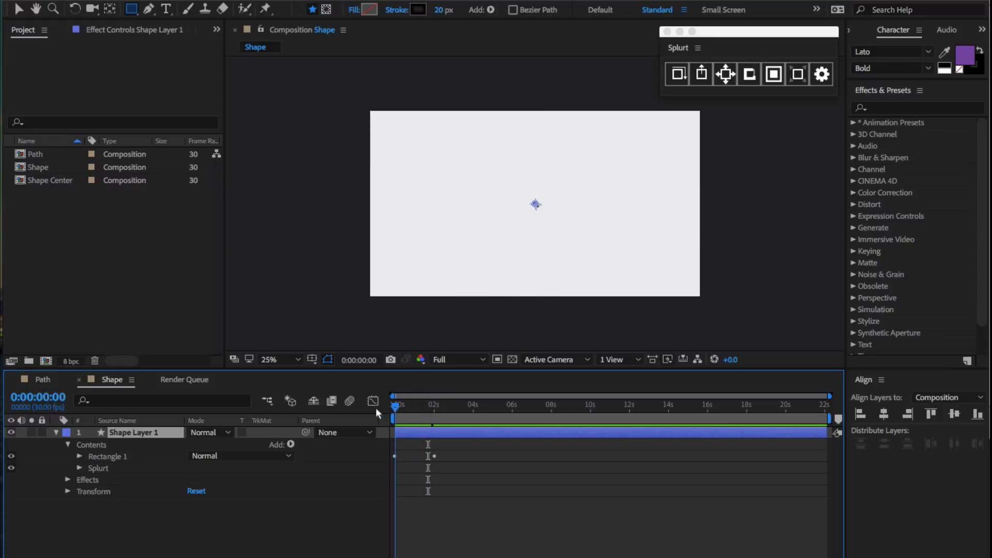
click(749, 73)
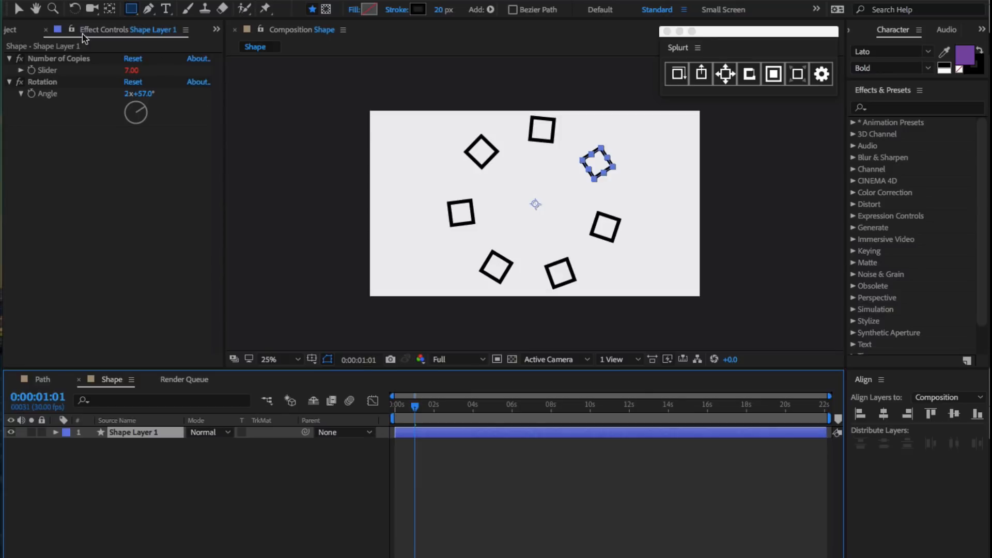
mouse_move(151, 172)
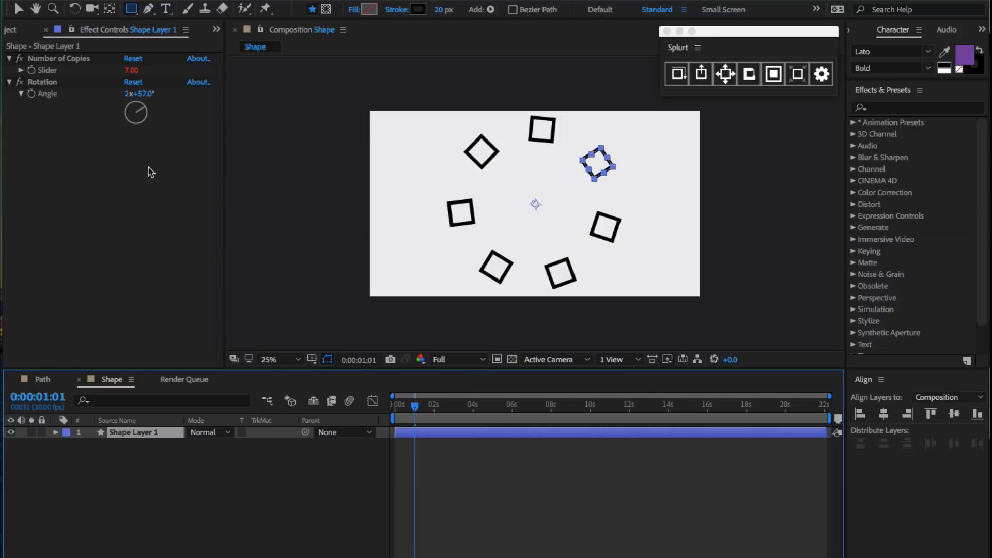
mouse_move(152, 437)
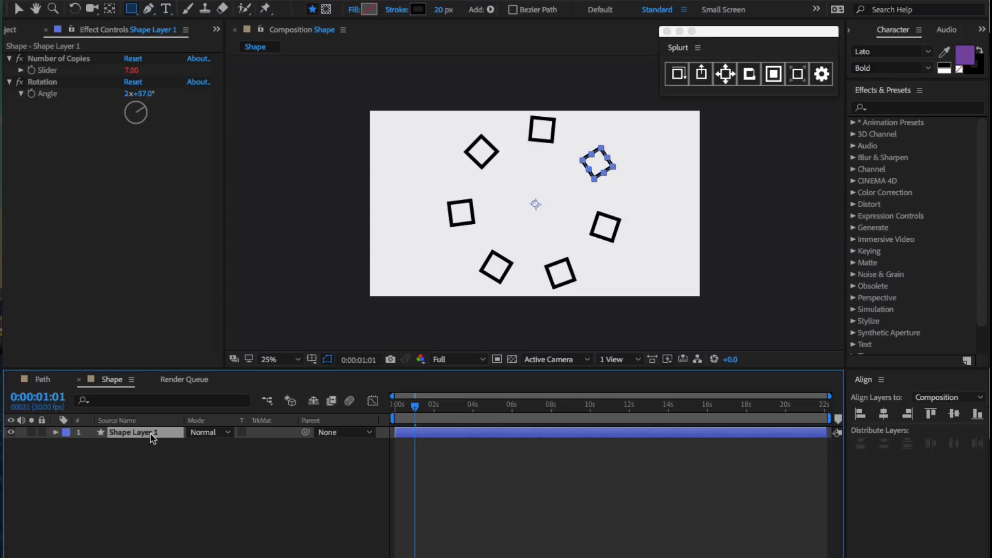
mouse_move(554, 198)
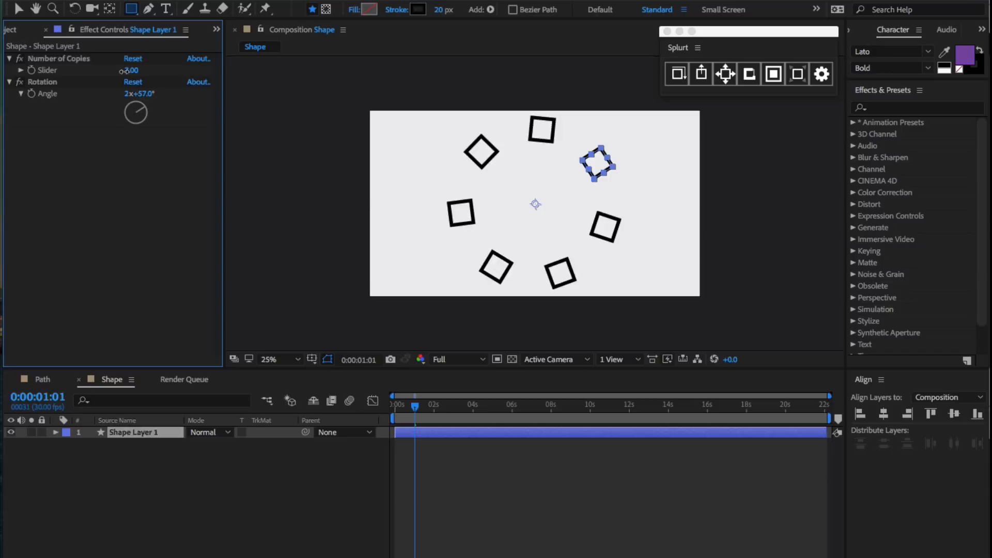
Raise Number of Copies to fifteen and adjust the Rotation Angle so the ring spins
drag(130, 70, 151, 70)
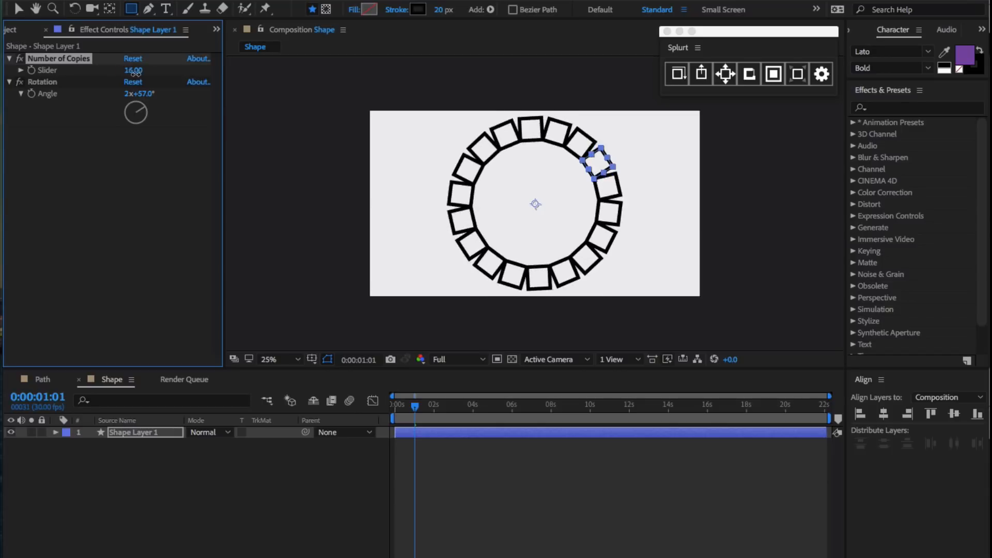
drag(133, 70, 132, 70)
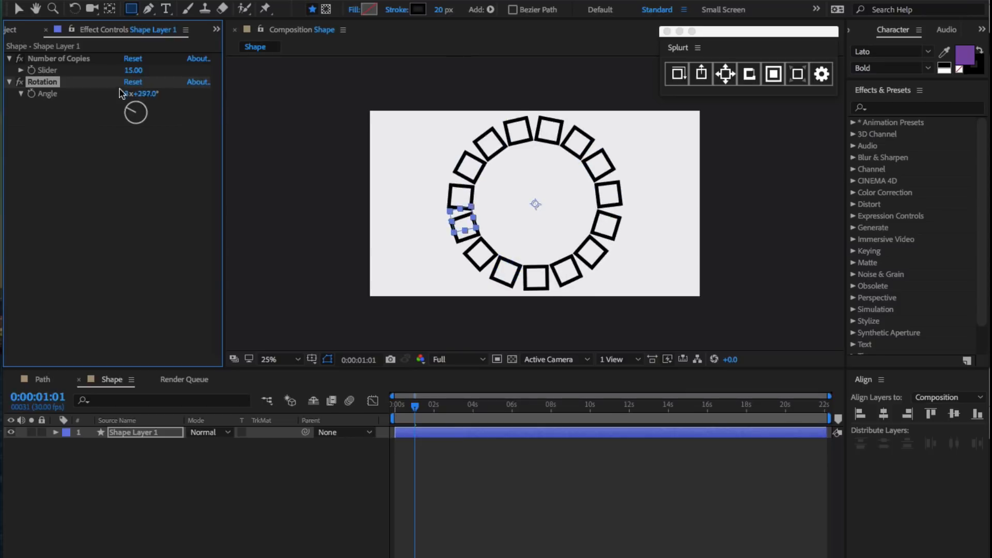
drag(135, 113, 146, 129)
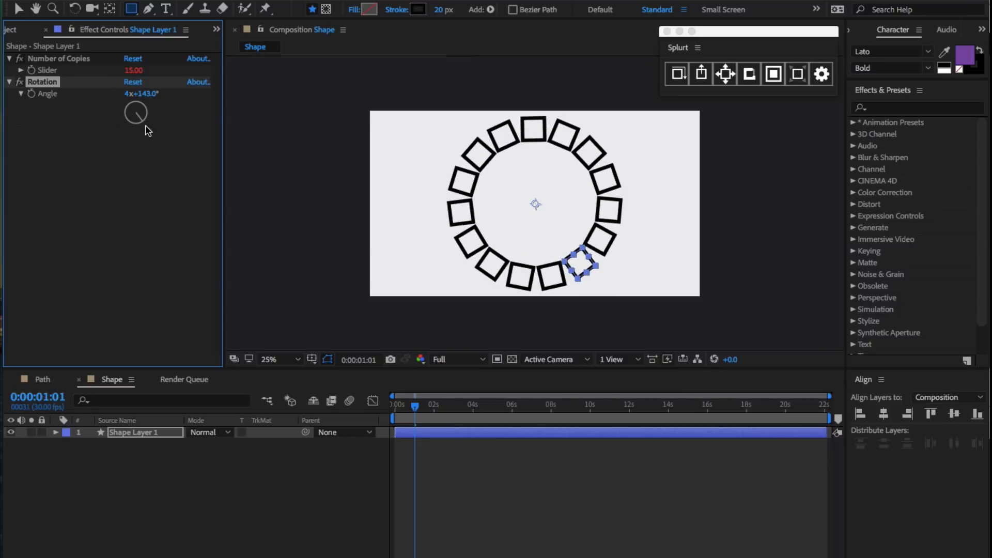
mouse_move(685, 56)
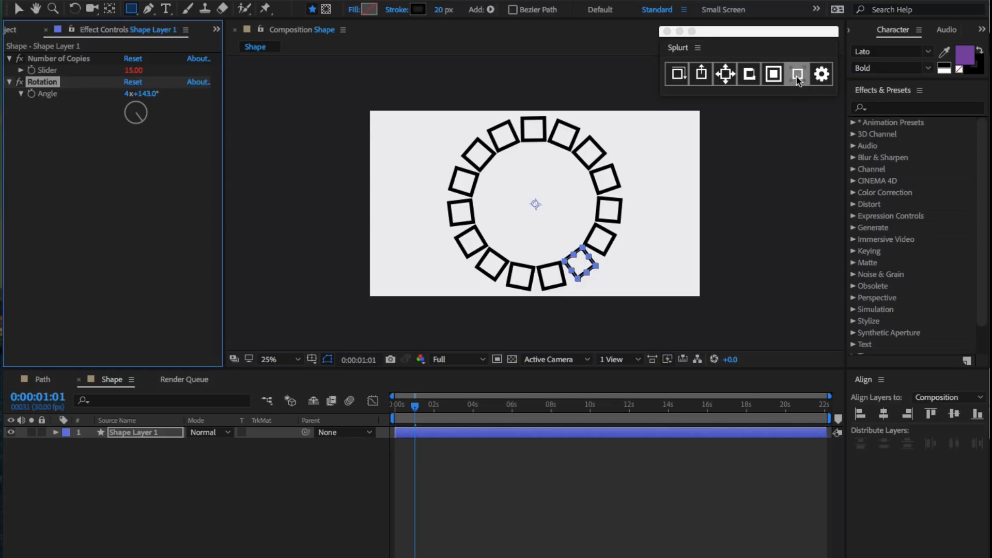
mouse_move(794, 77)
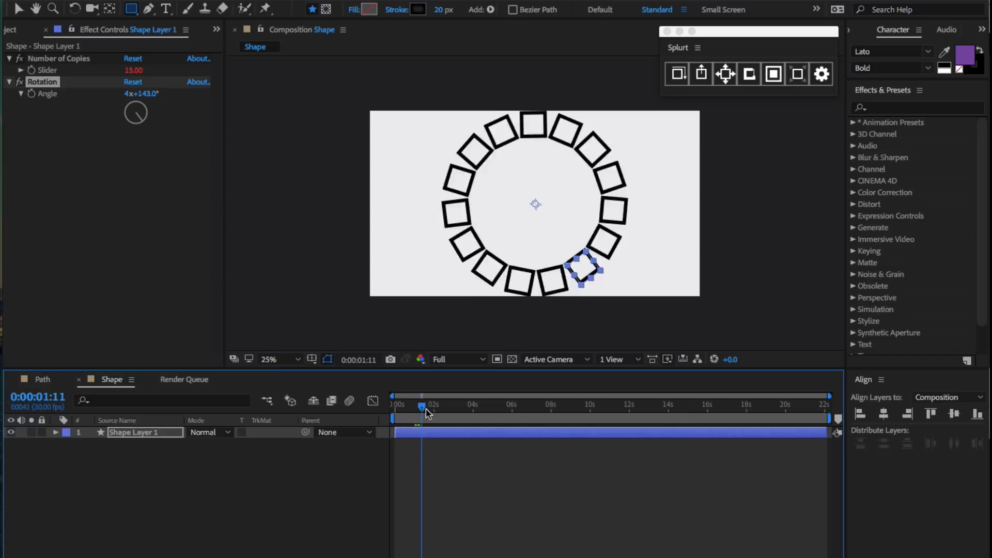
Set Number of Copies to 6 and split the copies into separate bursting layers, then preview
drag(423, 405, 398, 405)
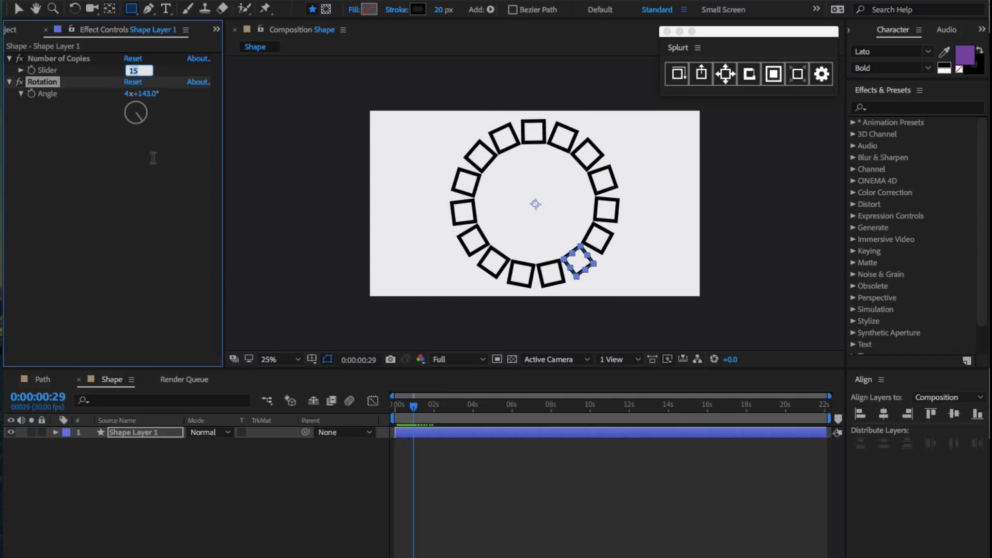
text(6.00)
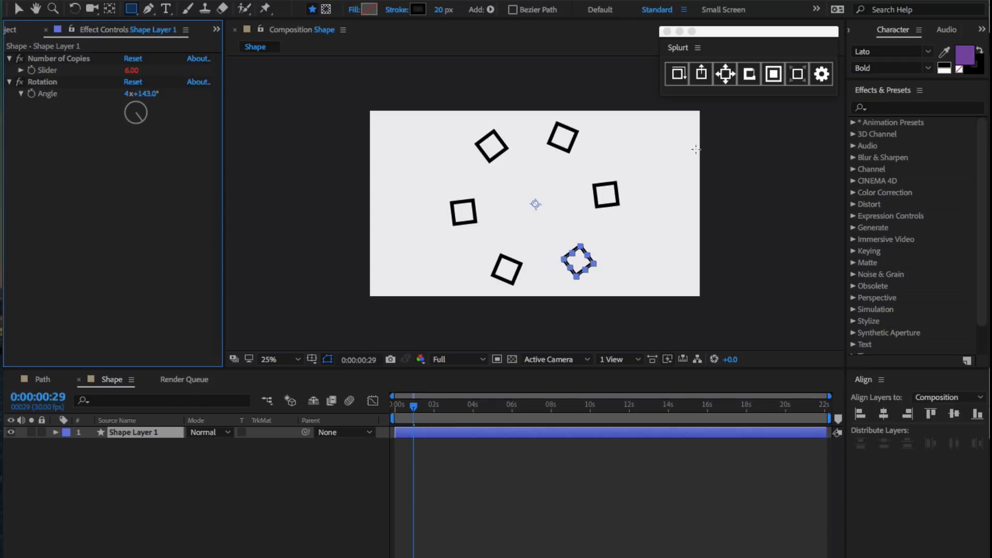
click(797, 74)
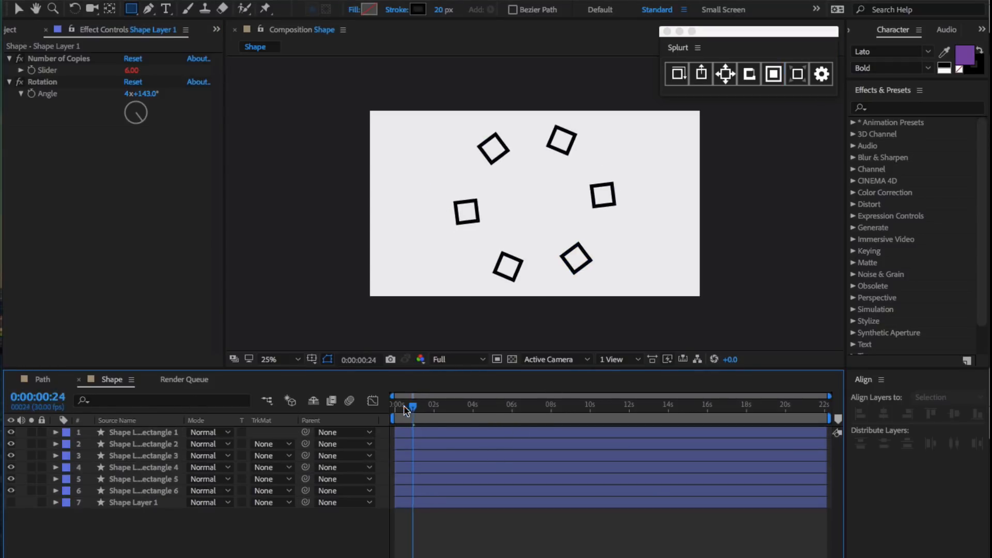
click(394, 405)
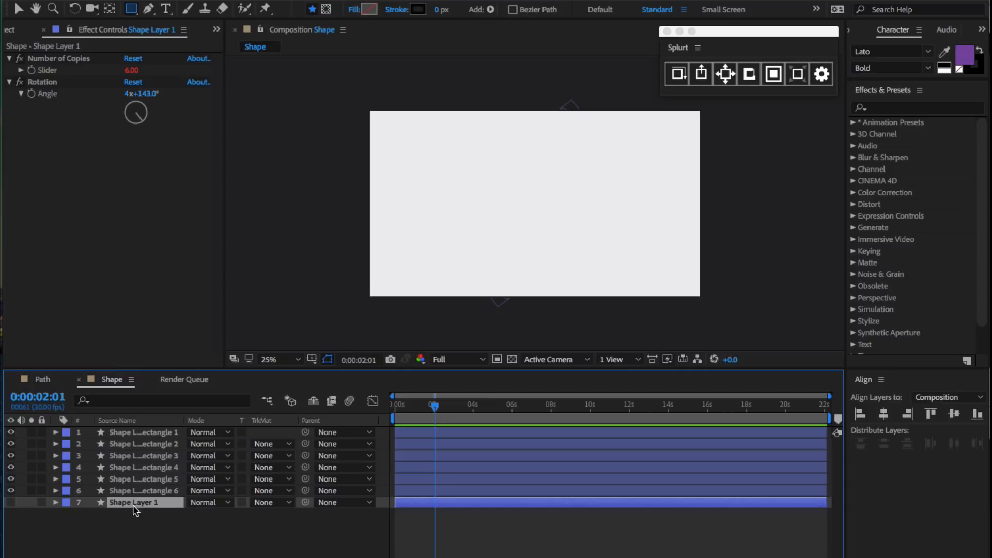
drag(434, 408, 436, 408)
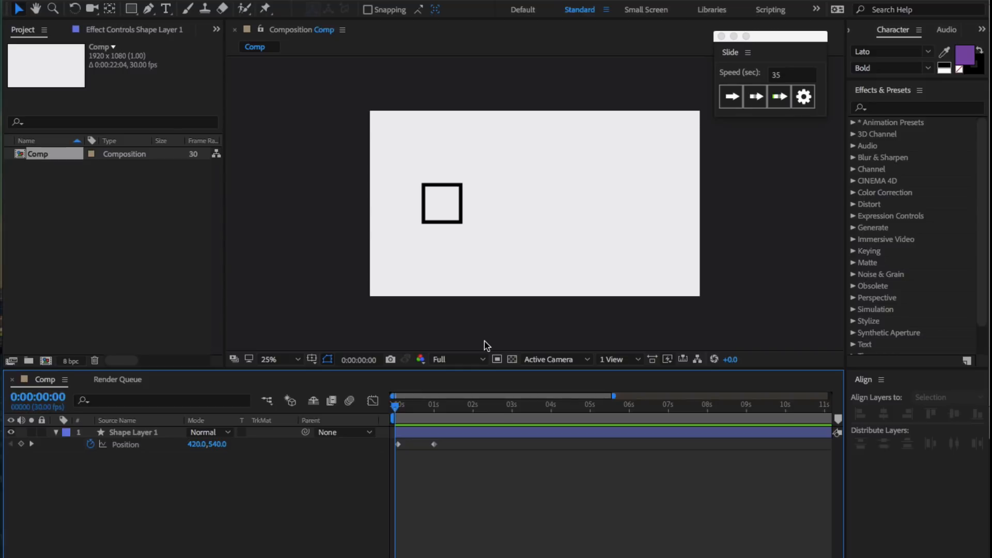
mouse_move(428, 403)
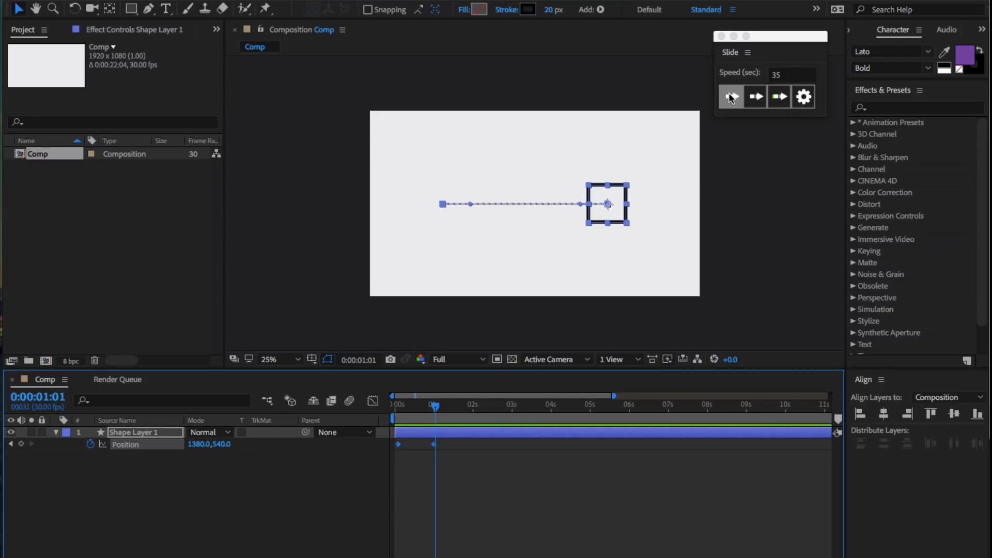
Try the right-arrow Slide preset on the square, preview it and undo it
click(730, 96)
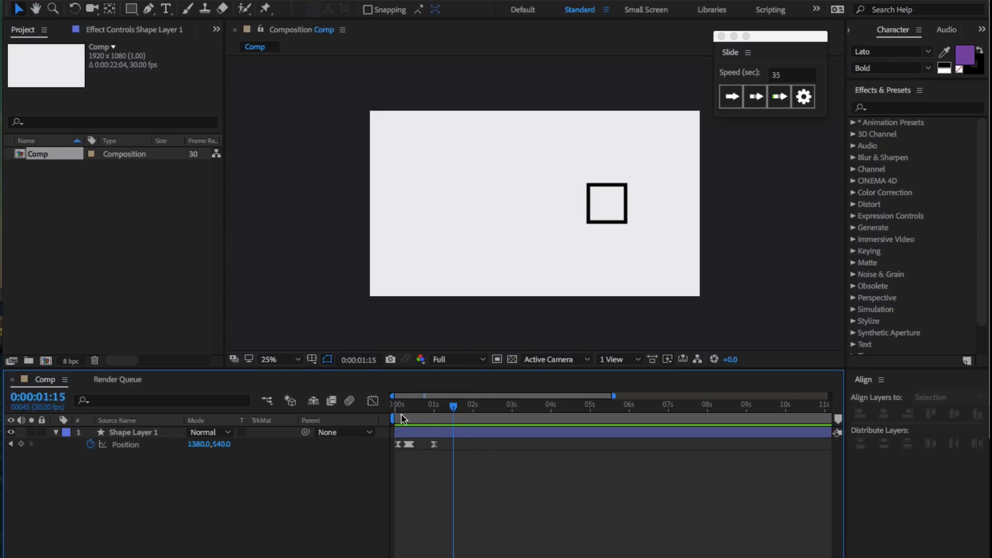
drag(454, 408, 394, 408)
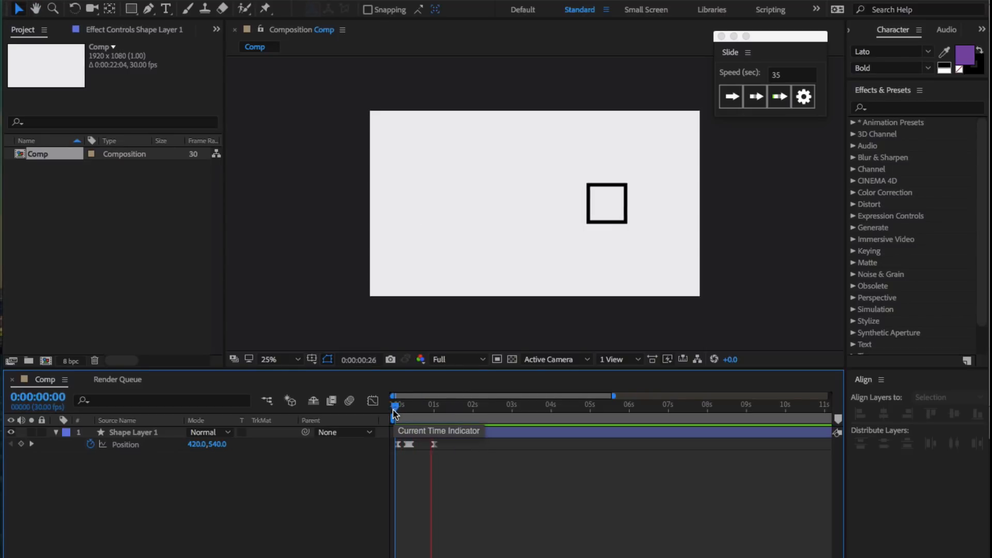
key(cmd+z)
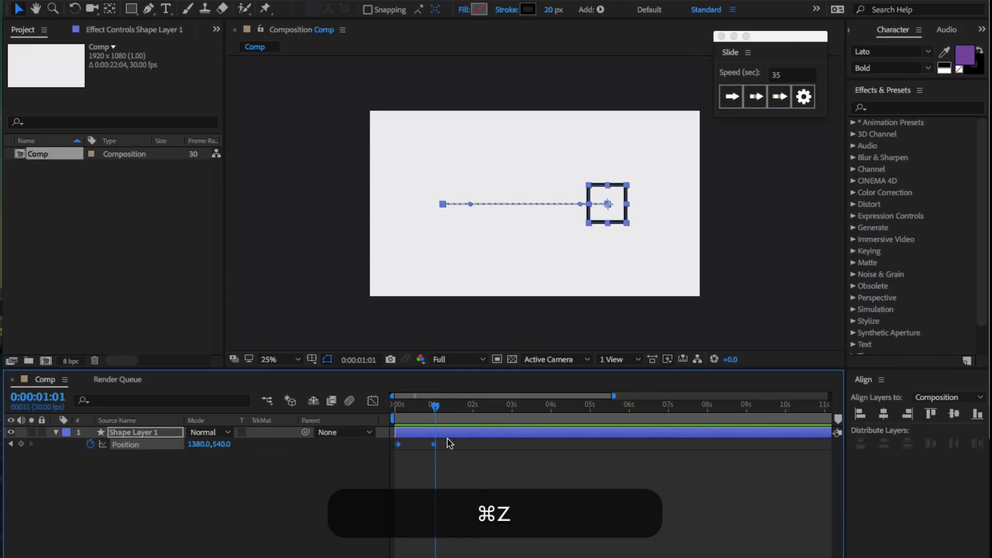
key(cmd+z)
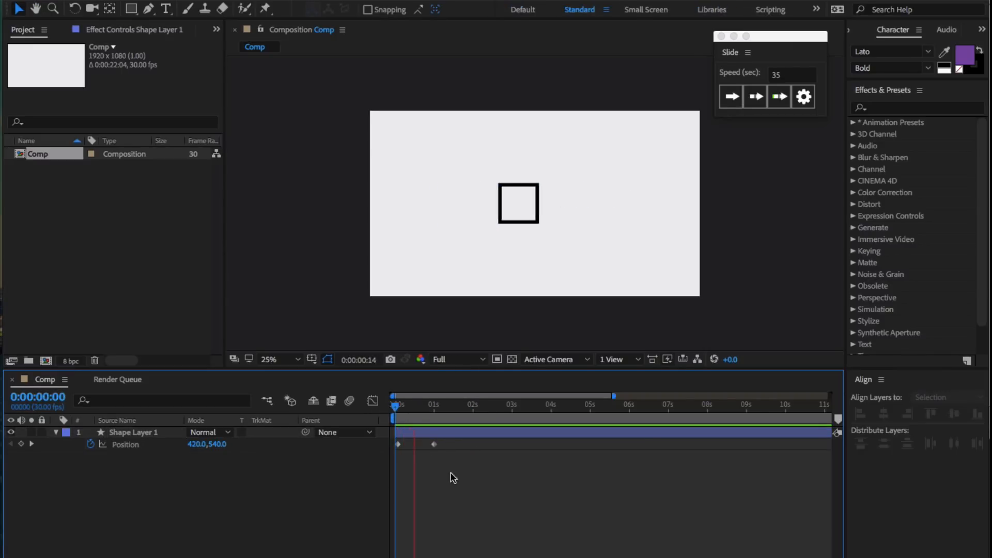
click(730, 96)
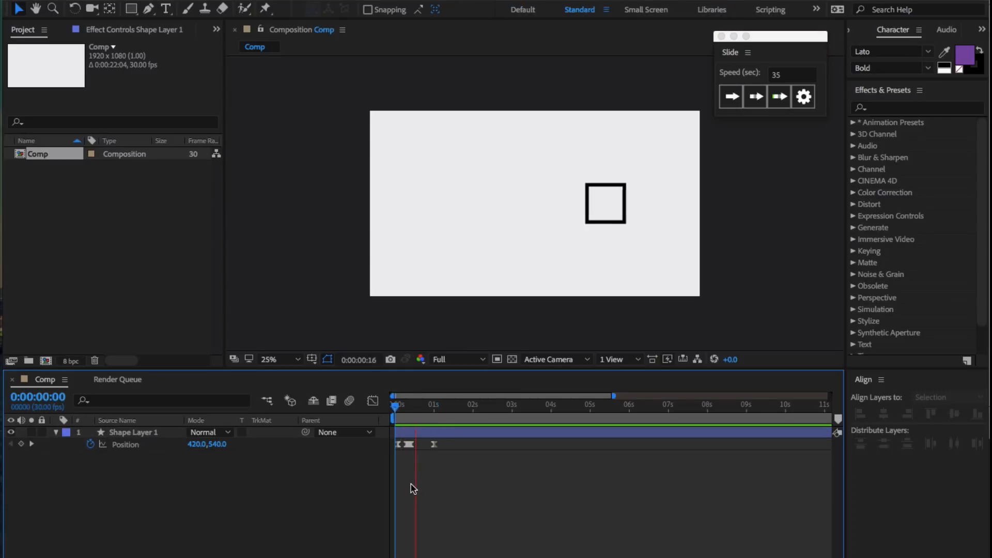
key(cmd+z)
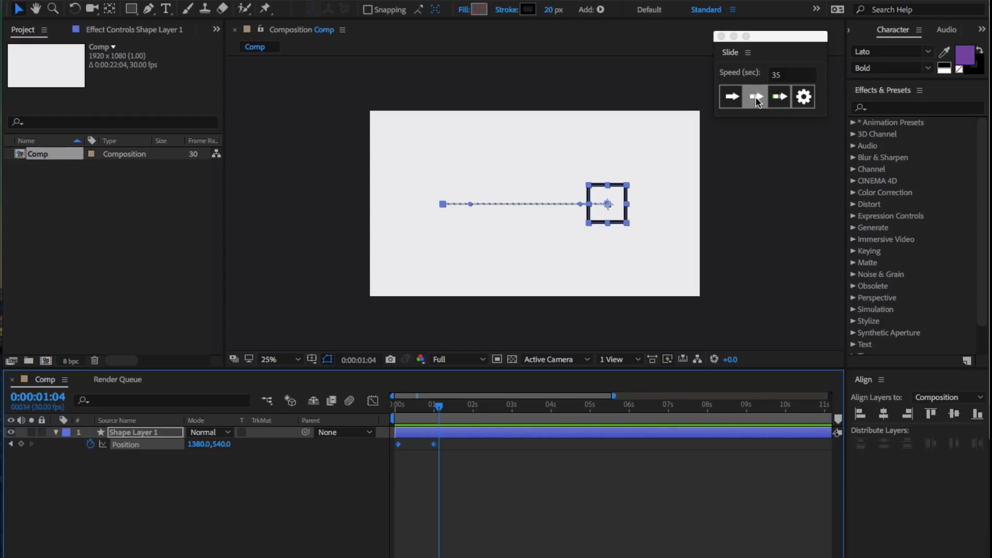
Try a different Slide variant, preview, and undo the extra layer it created
click(755, 96)
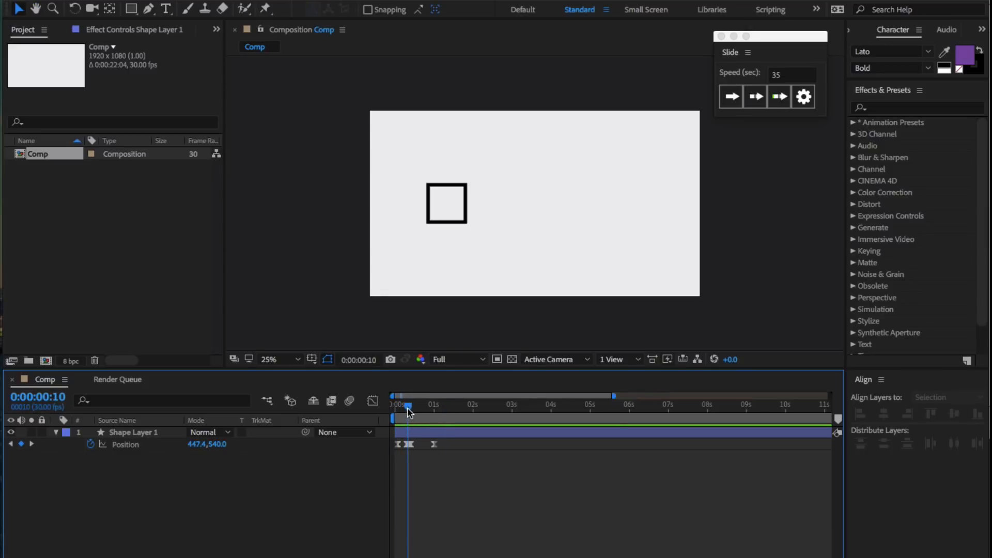
key(cmd+z)
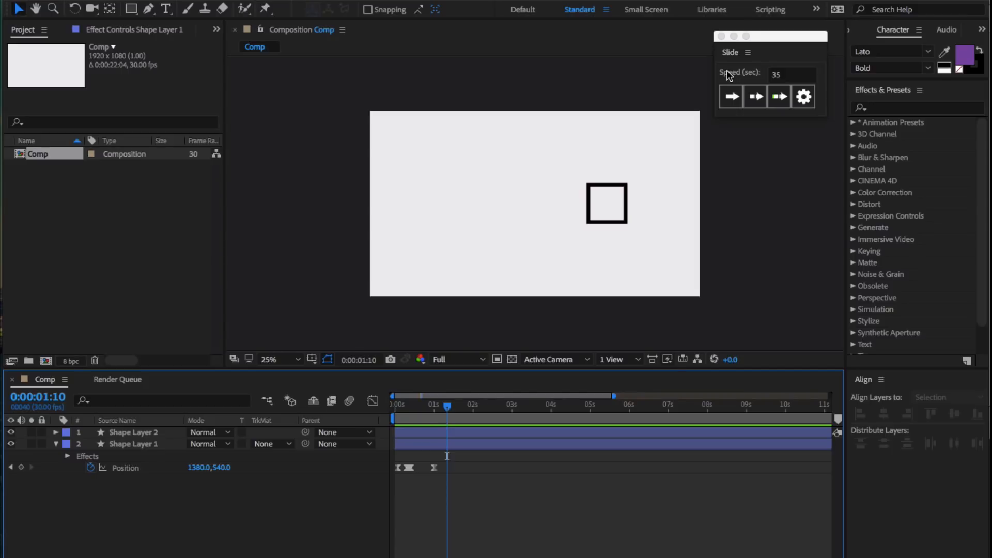
key(cmd+z)
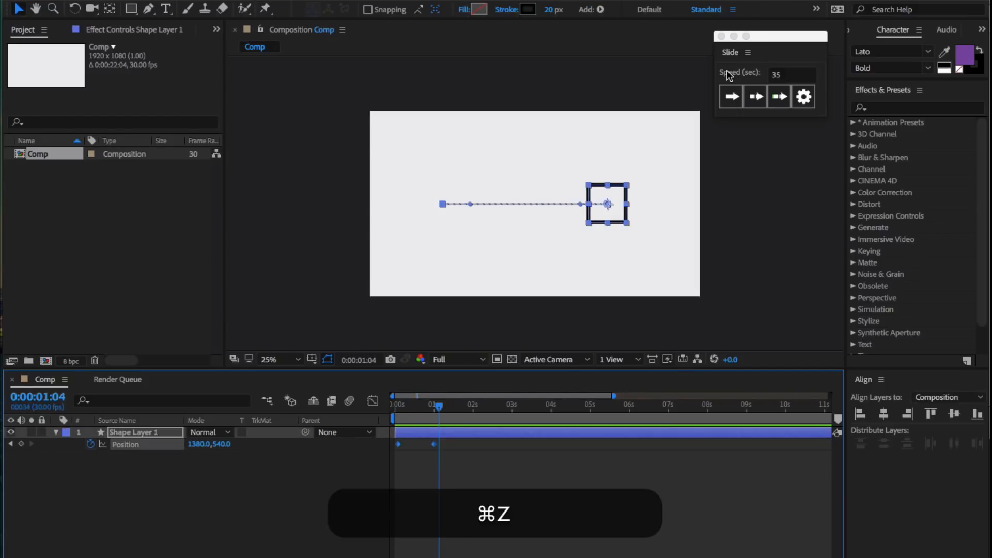
Set the Slide panel's Speed (sec) value to 10
click(791, 74)
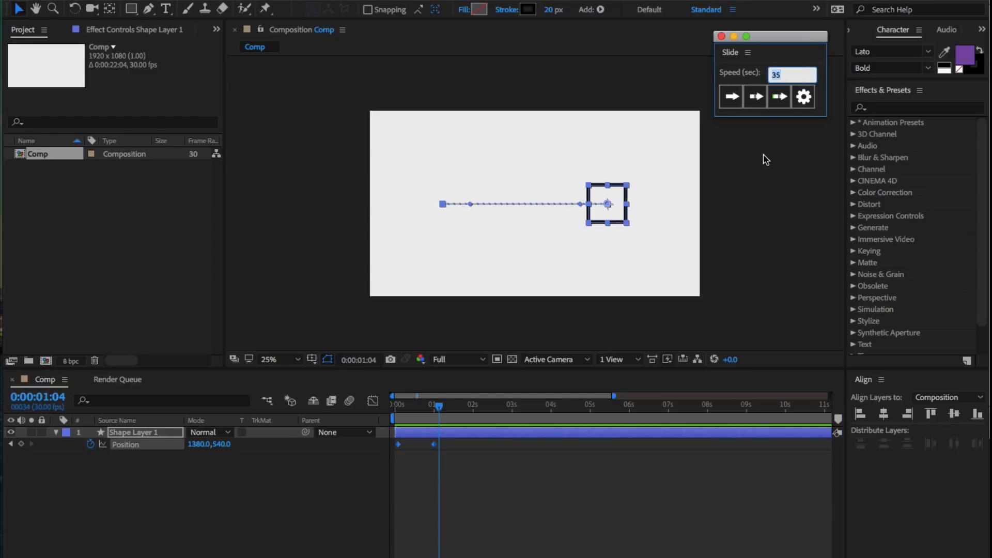
text(10)
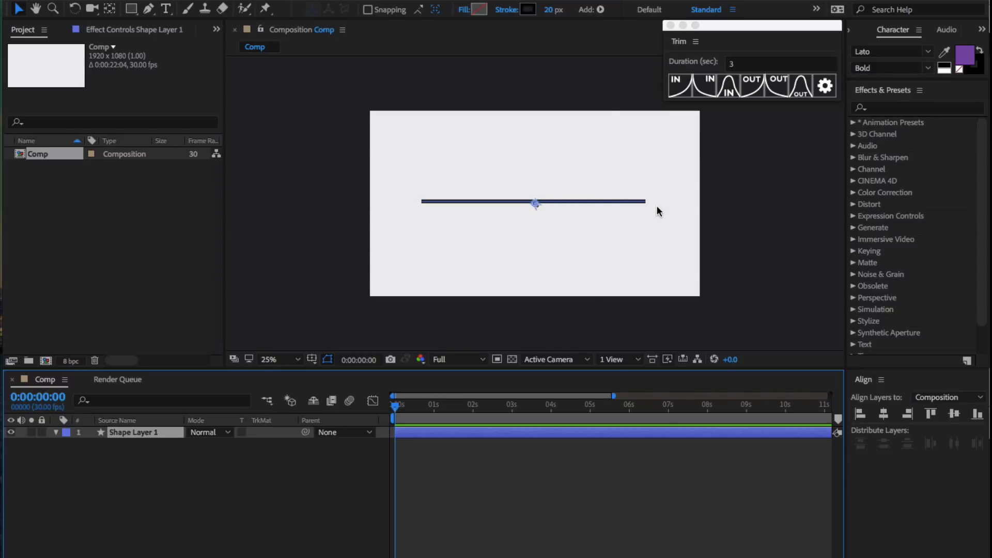
mouse_move(622, 195)
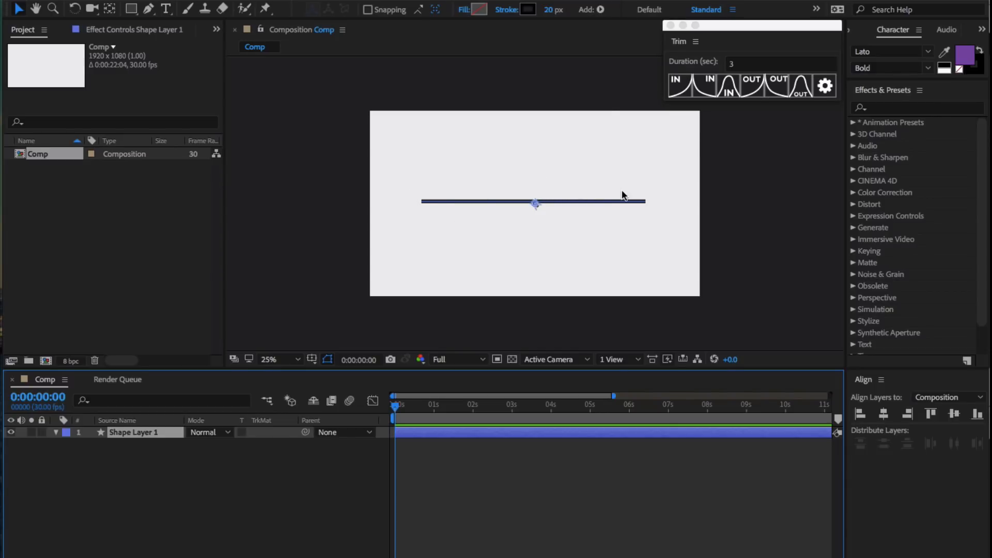
click(676, 86)
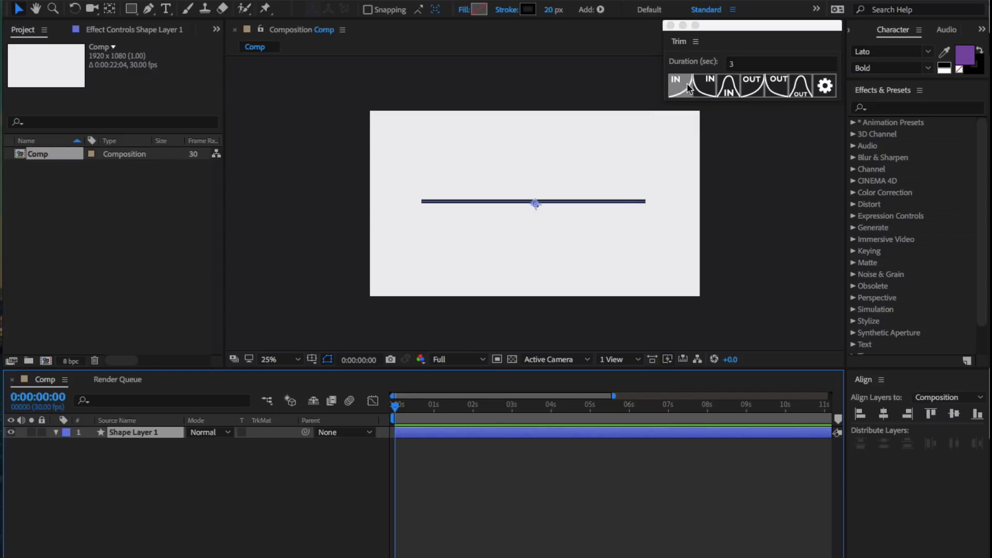
click(675, 85)
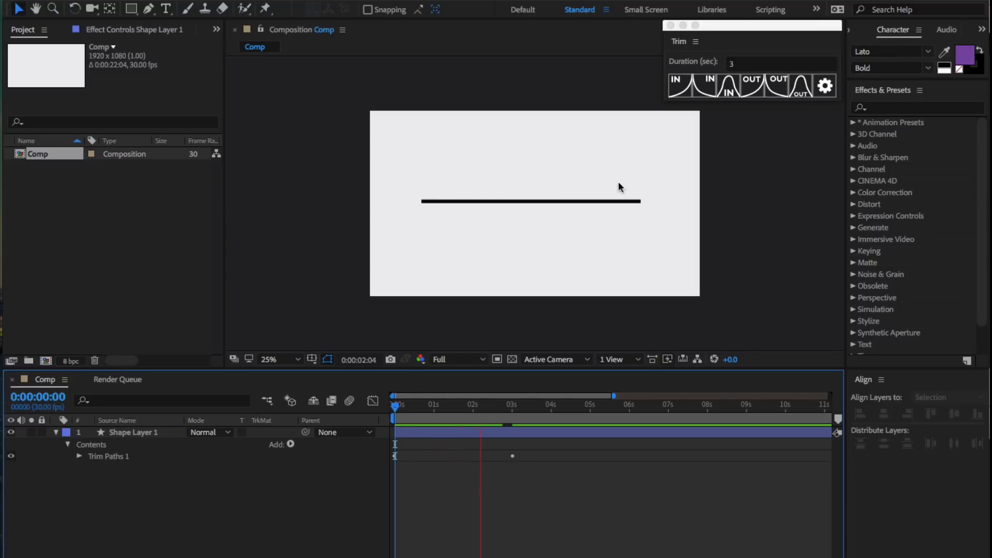
click(395, 403)
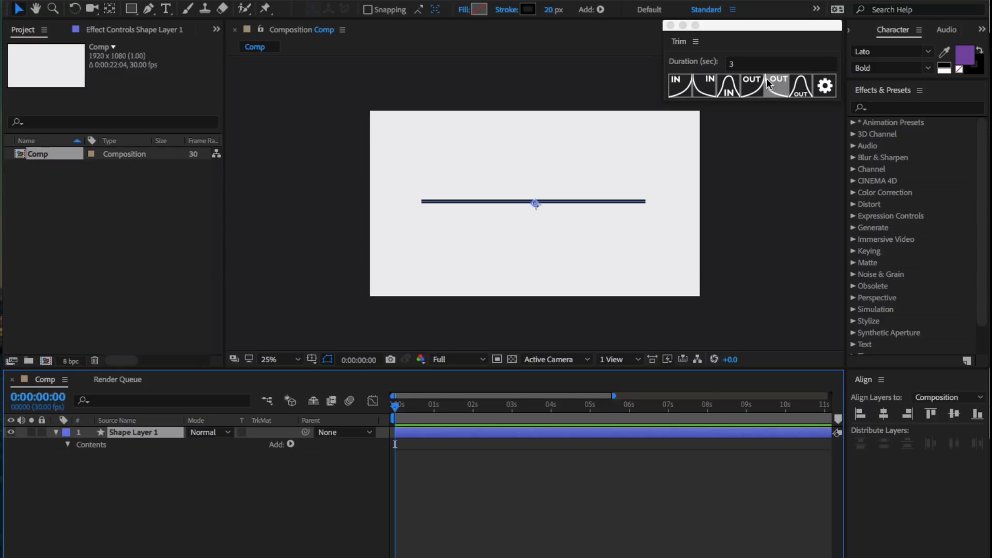
mouse_move(767, 85)
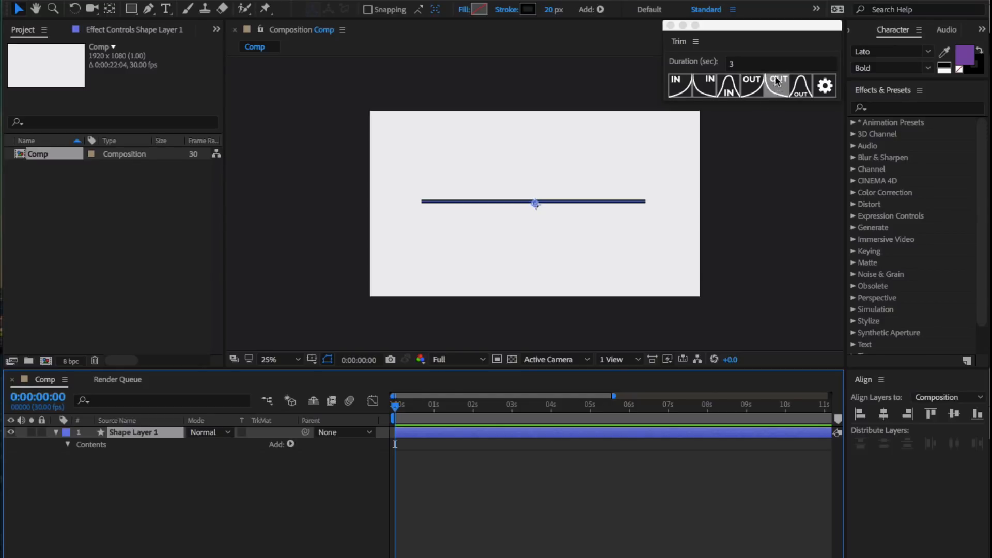
Apply a Trim preset to the line, preview it and undo the Trim Paths
click(778, 79)
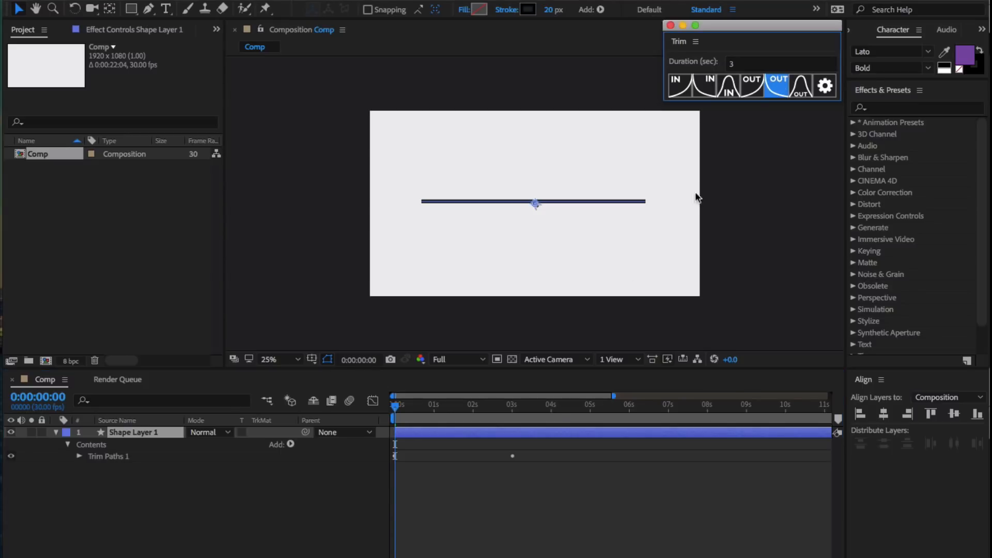
click(433, 405)
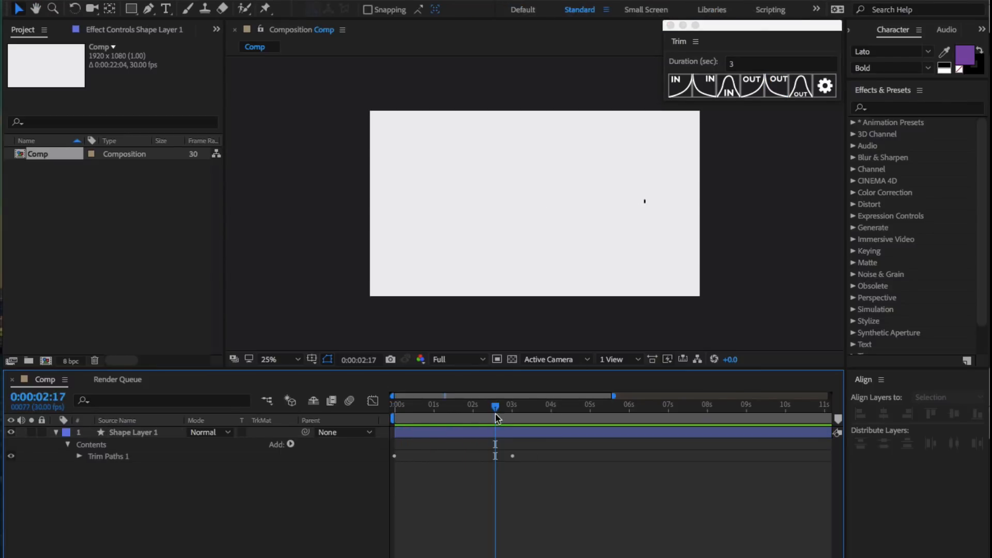
key(cmd+z)
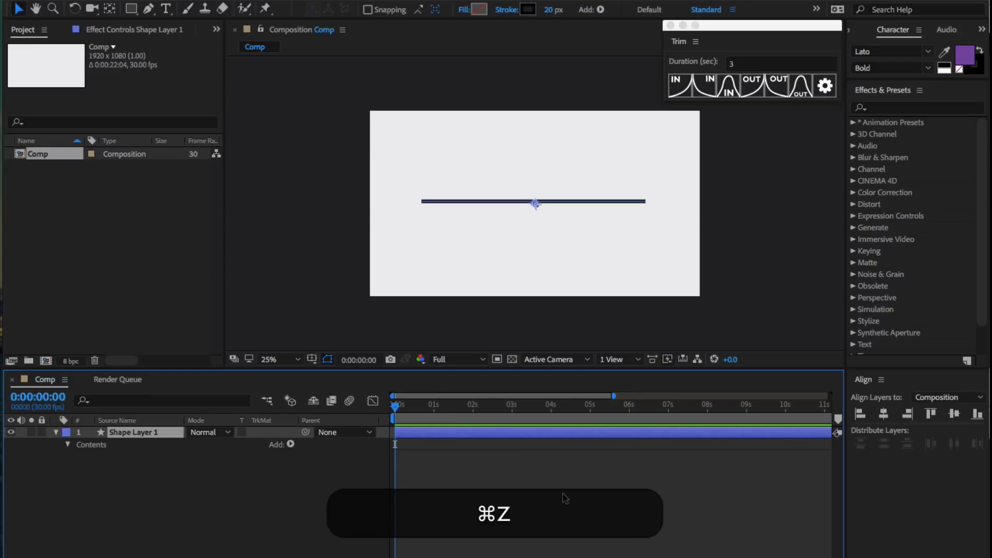
key(cmd+z)
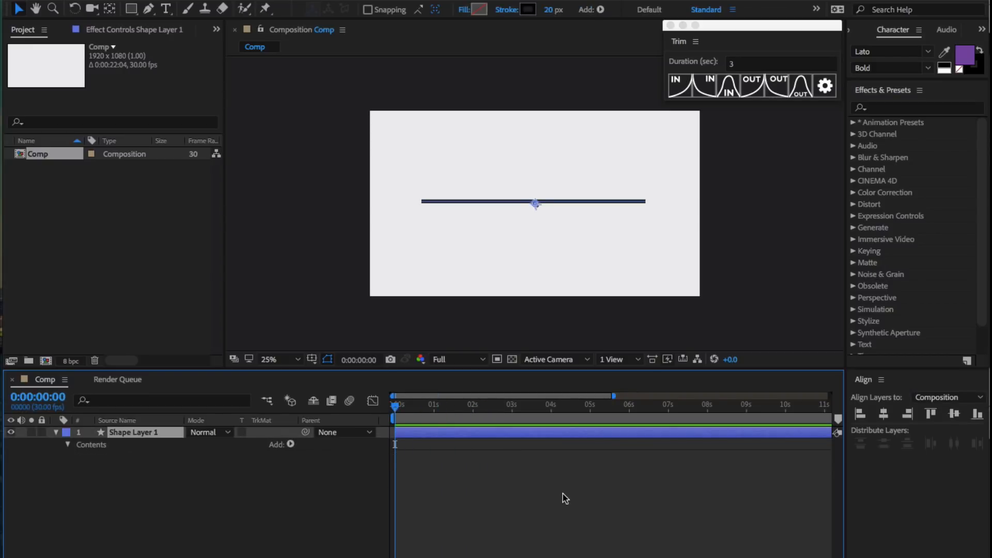
Apply another Trim preset, preview from the start and undo it again
click(708, 87)
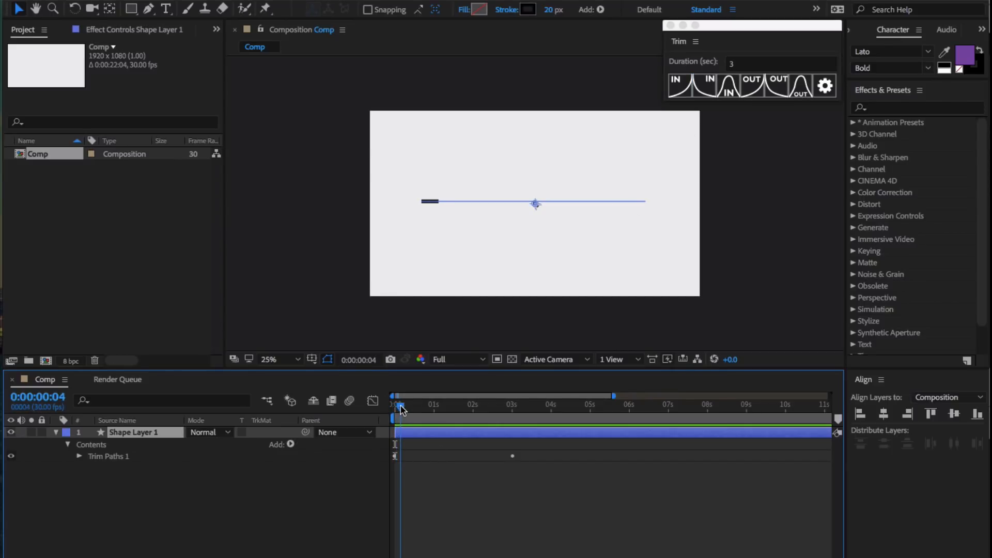
click(777, 86)
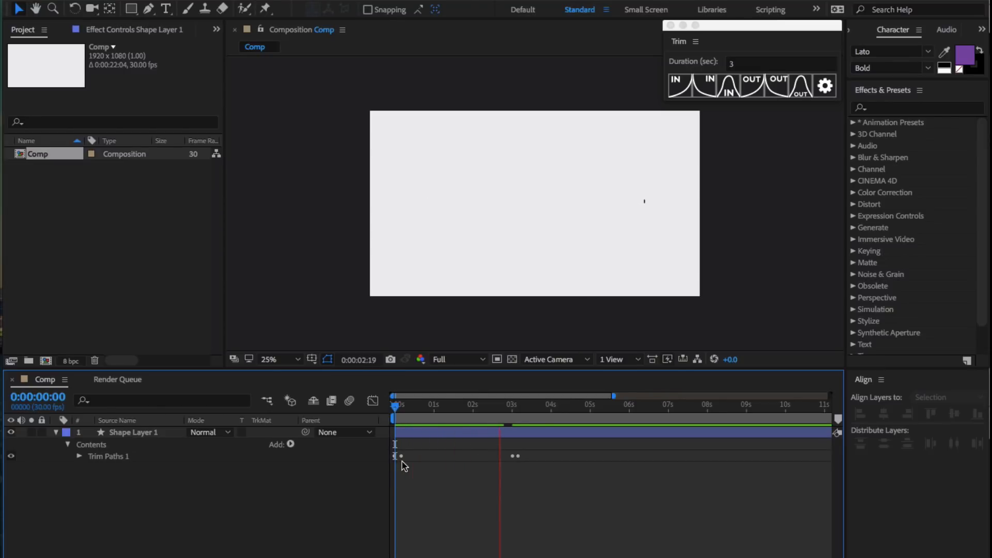
key(cmd+z)
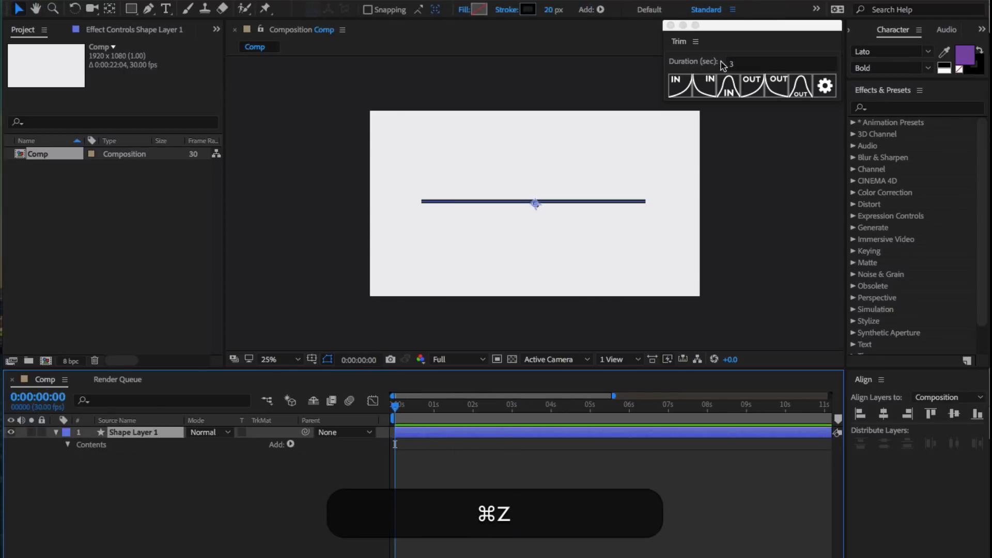
key(cmd+z)
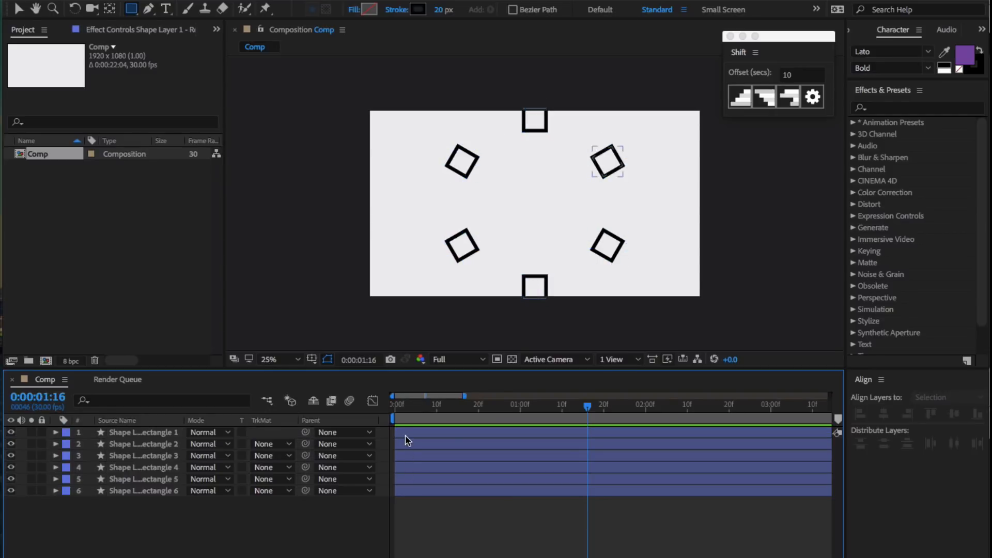
Select square layers in the timeline to prepare for staggering with Shift
click(145, 443)
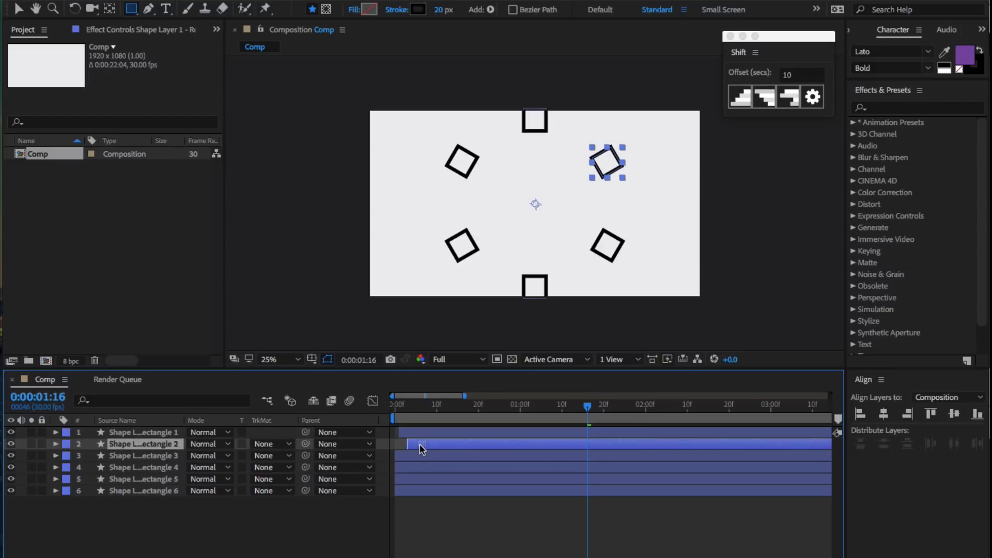
key(cmd+z)
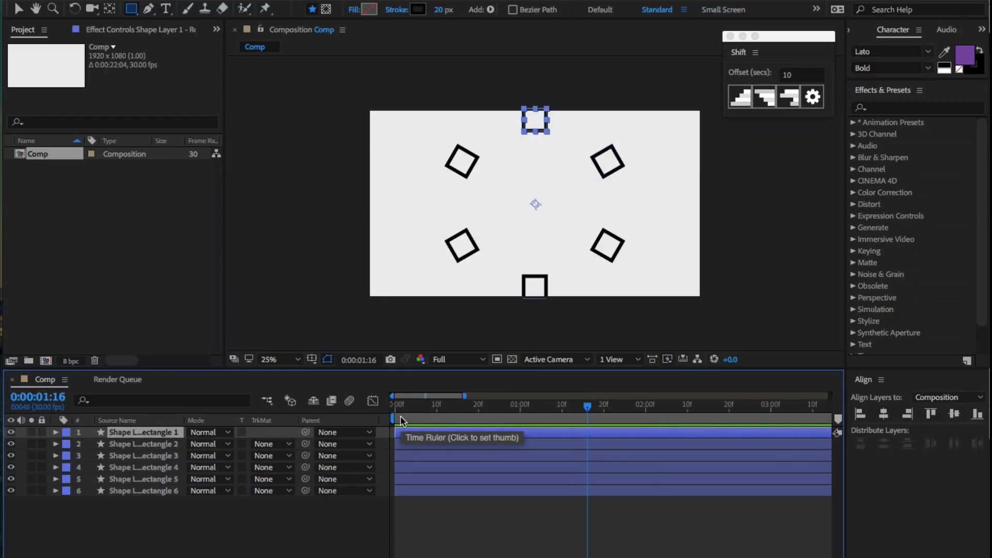
mouse_move(113, 540)
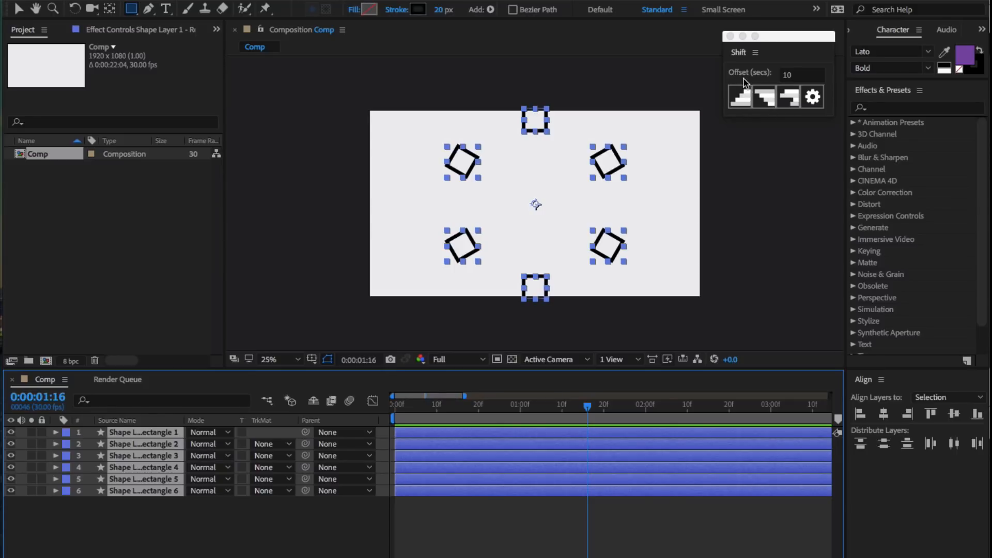
mouse_move(761, 79)
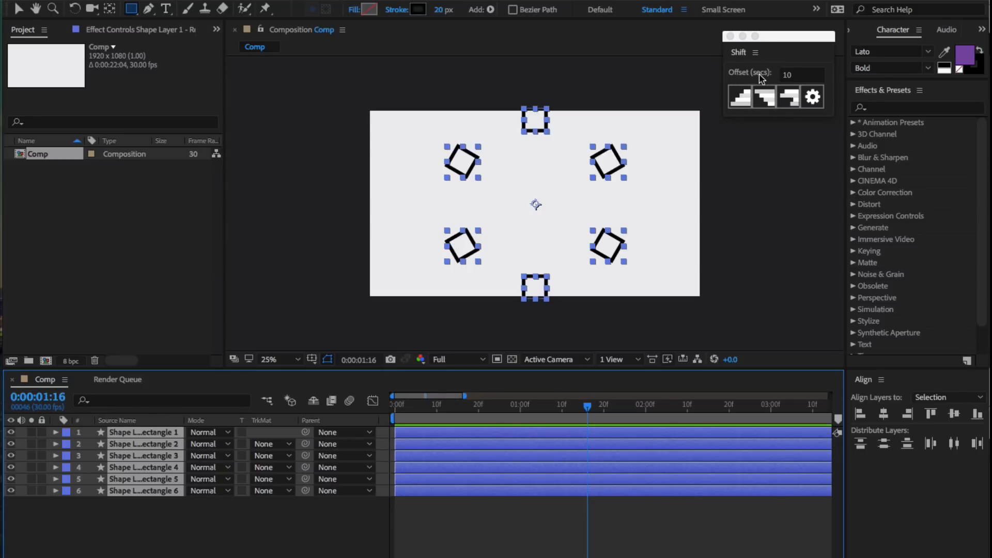
Switch the Shift script's Unit of Time to Frames and set Offset to 3
click(812, 96)
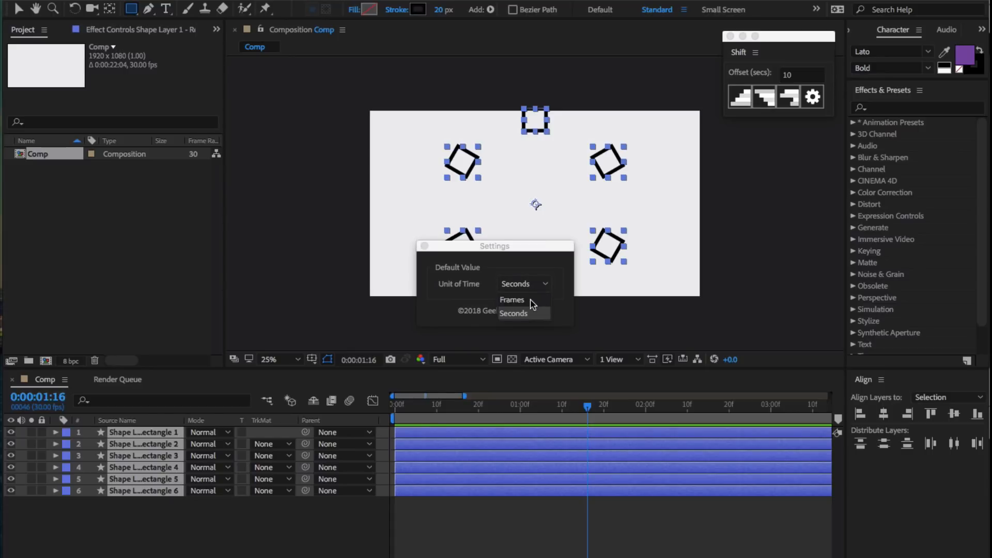
click(512, 299)
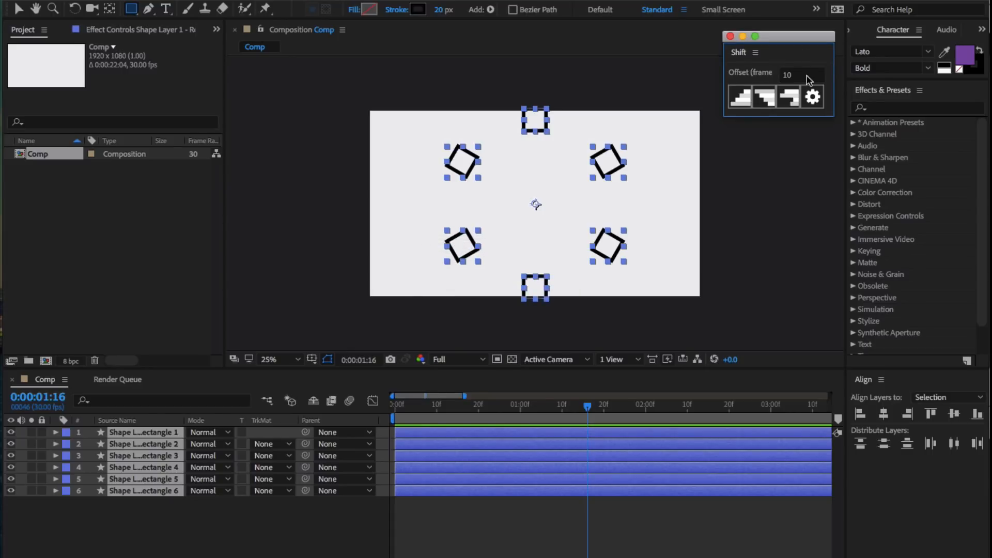
click(801, 74)
text(3)
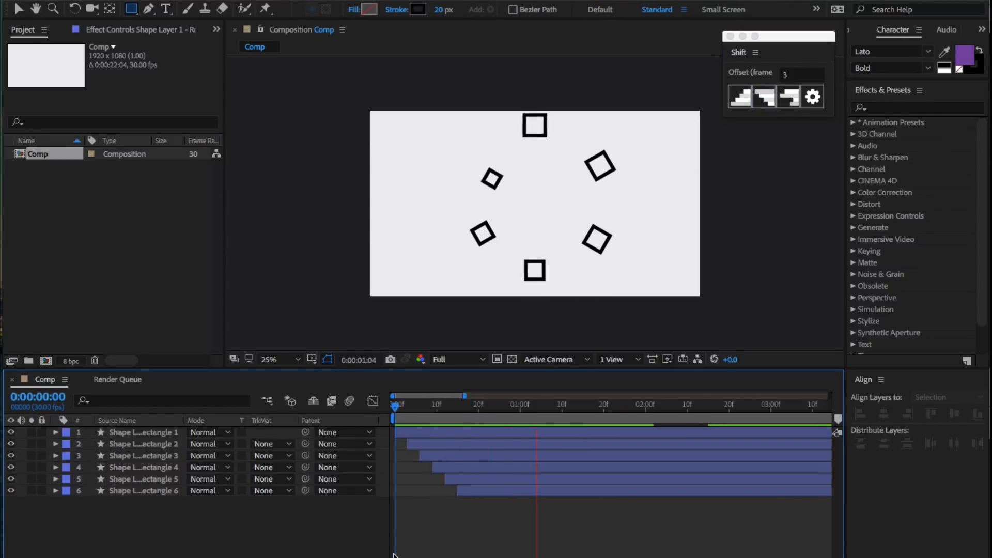
Undo the stagger, redo it, preview the squares, and reveal the circle's Size property
key(cmd+z)
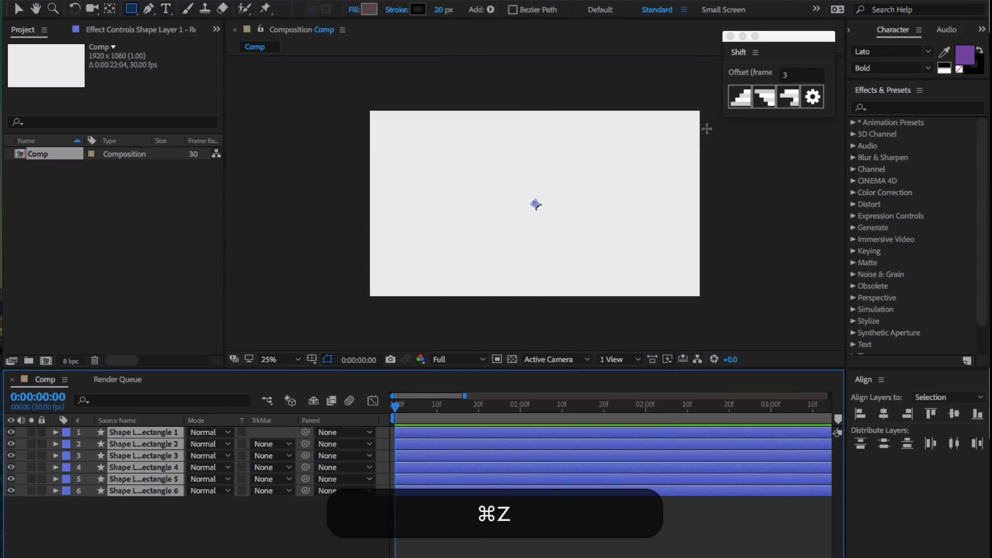
key(cmd+z)
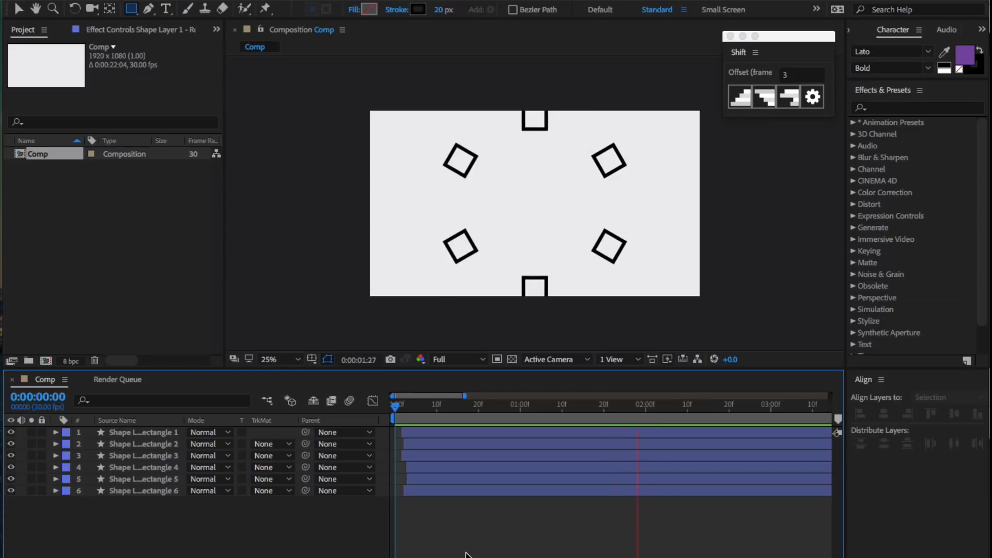
click(394, 411)
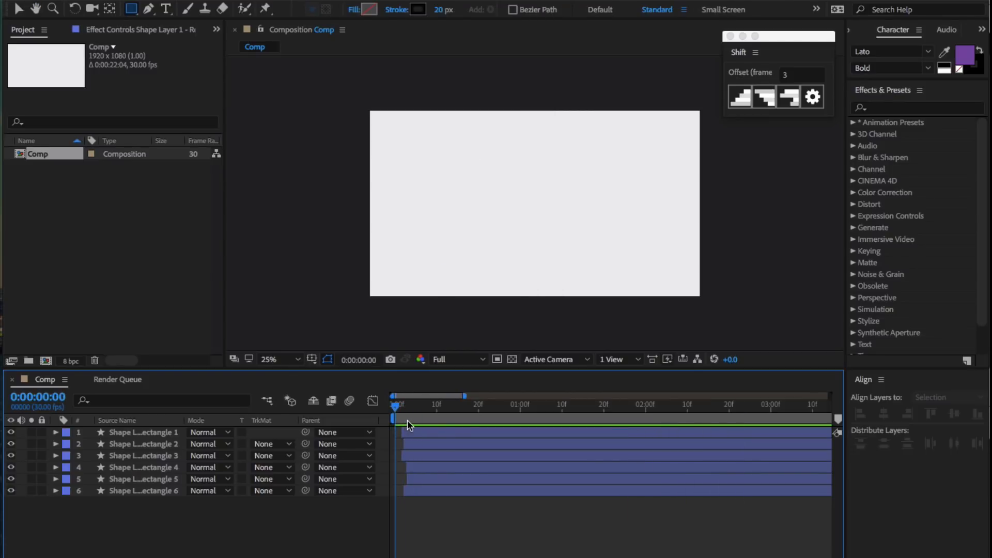
text(size)
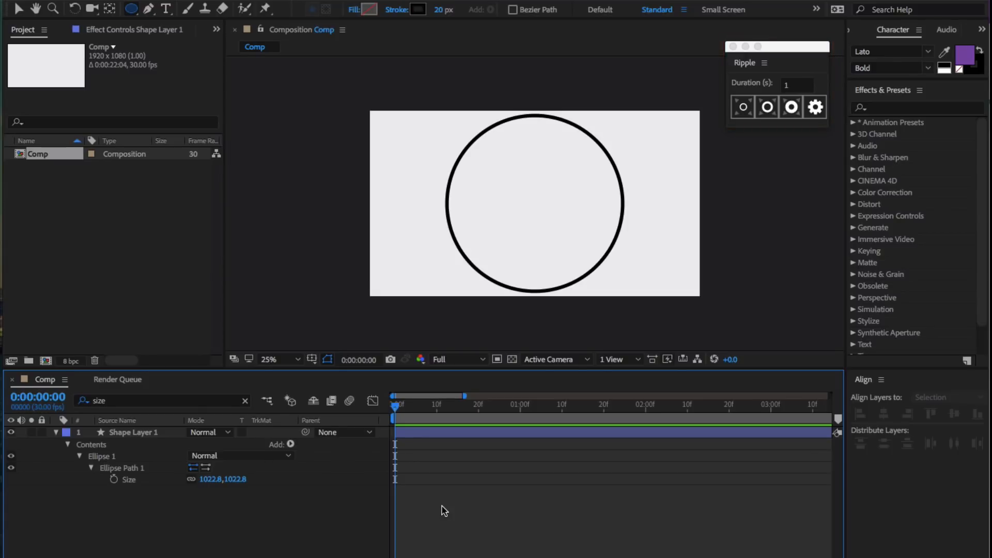
Select Shape Layer 1 and apply the small Ripple burst to the circle
click(133, 431)
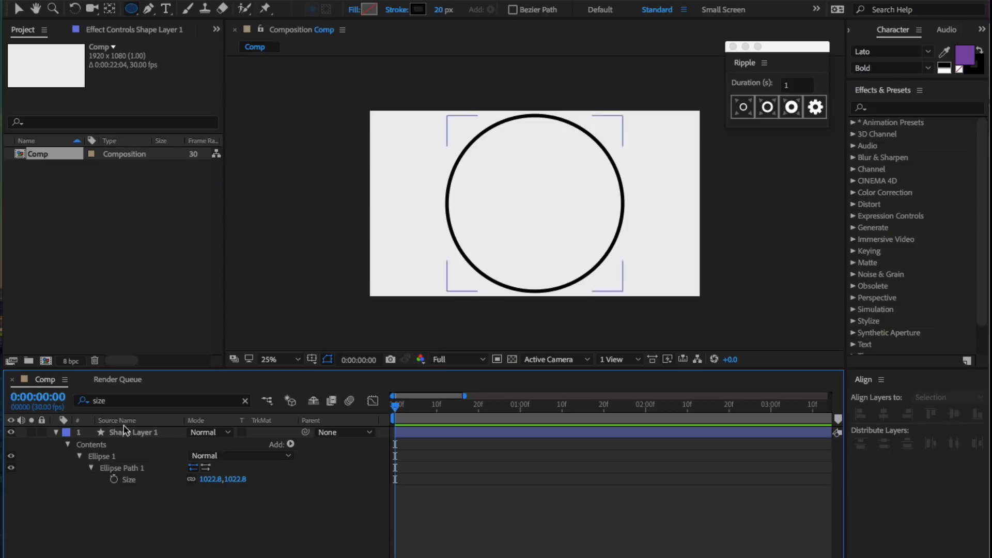
click(133, 432)
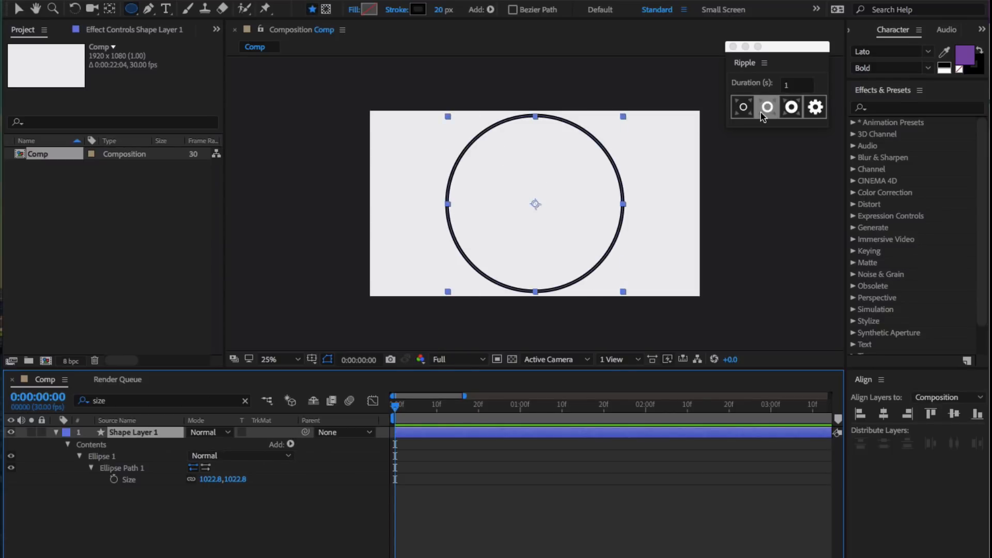
click(767, 106)
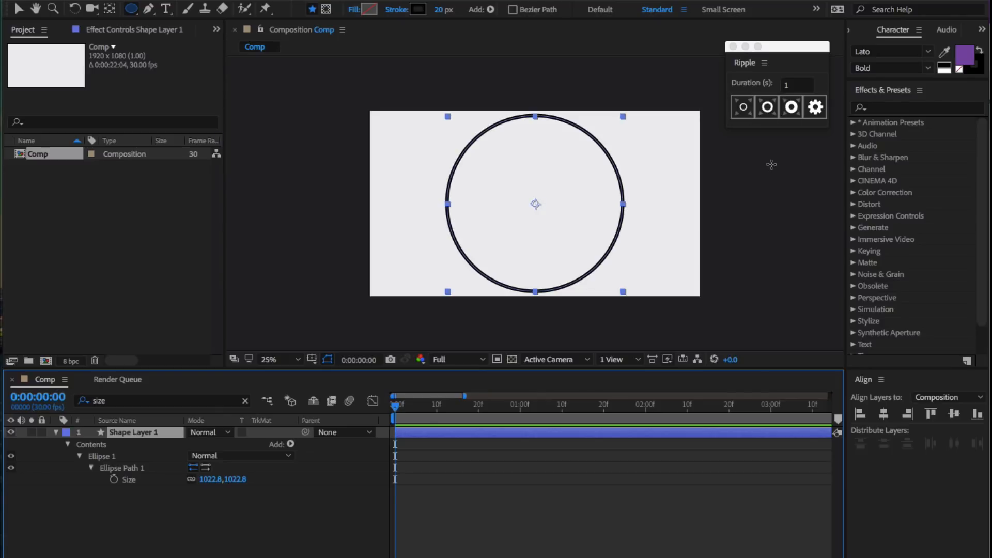
mouse_move(710, 126)
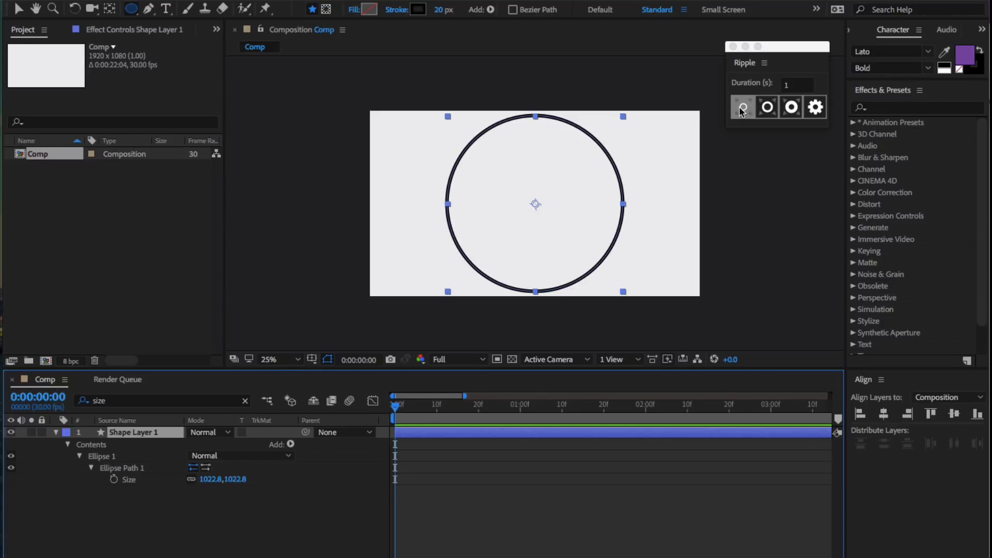
click(743, 107)
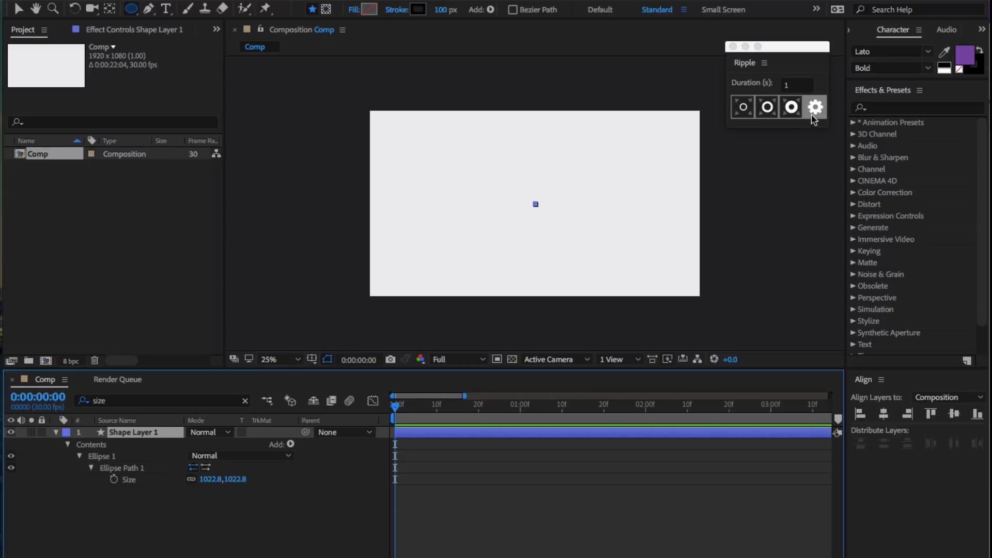
Review the Ripple stroke-width settings and close them
click(766, 107)
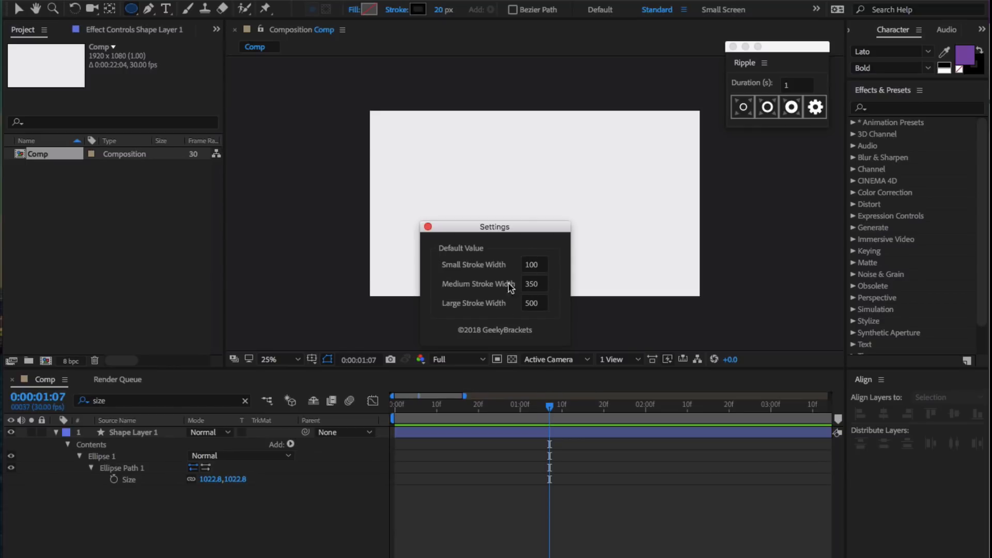
click(427, 227)
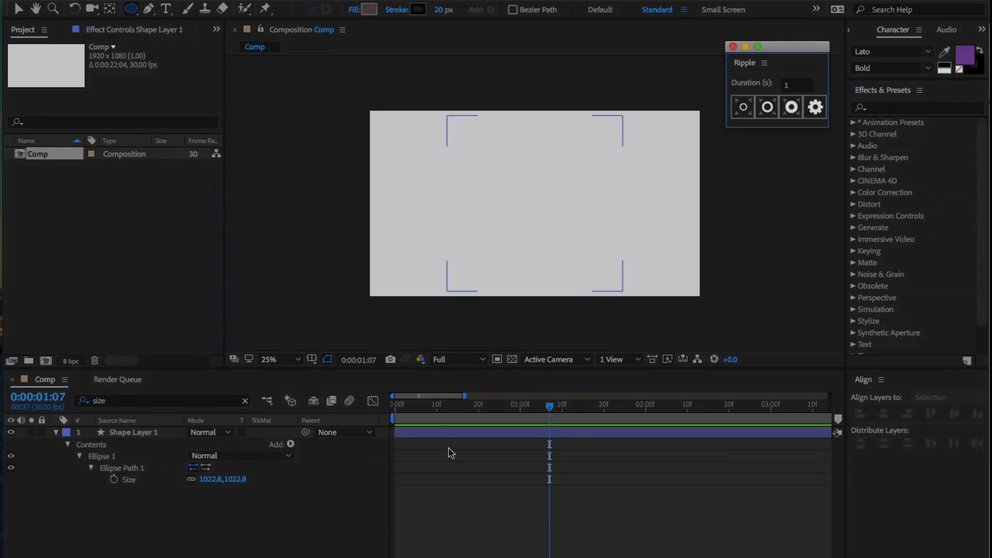